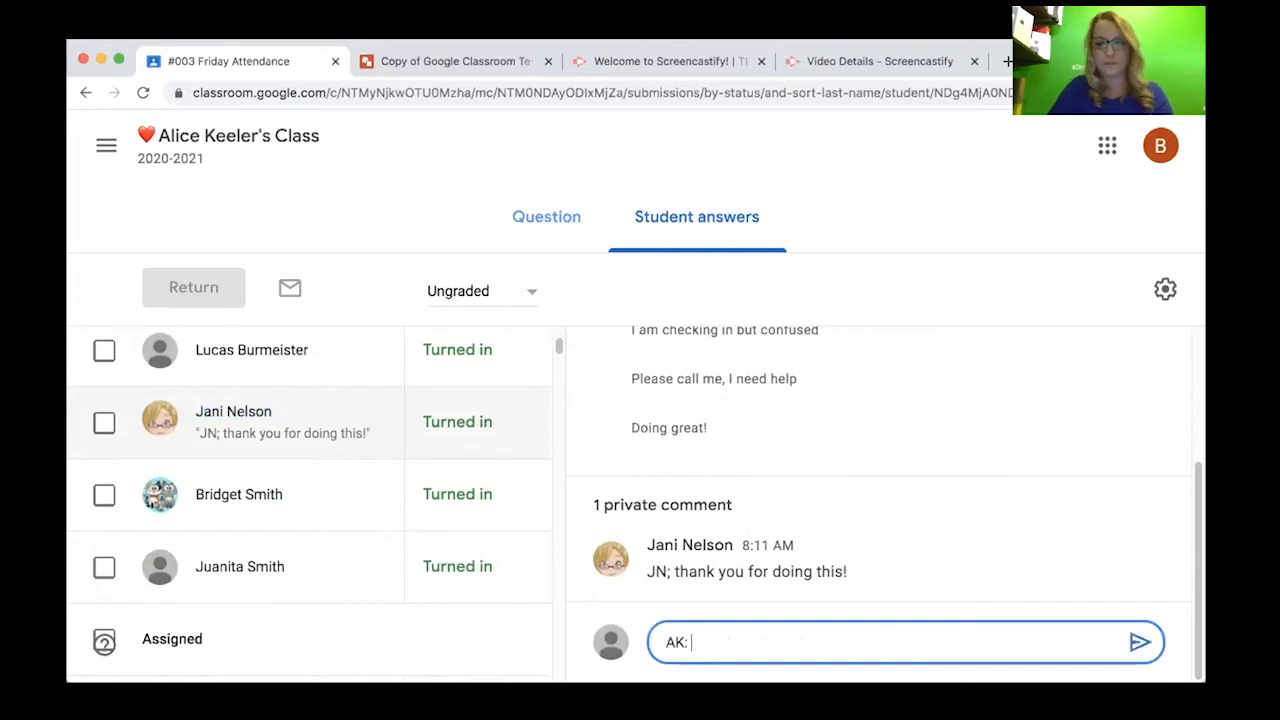
text(Thank you J)
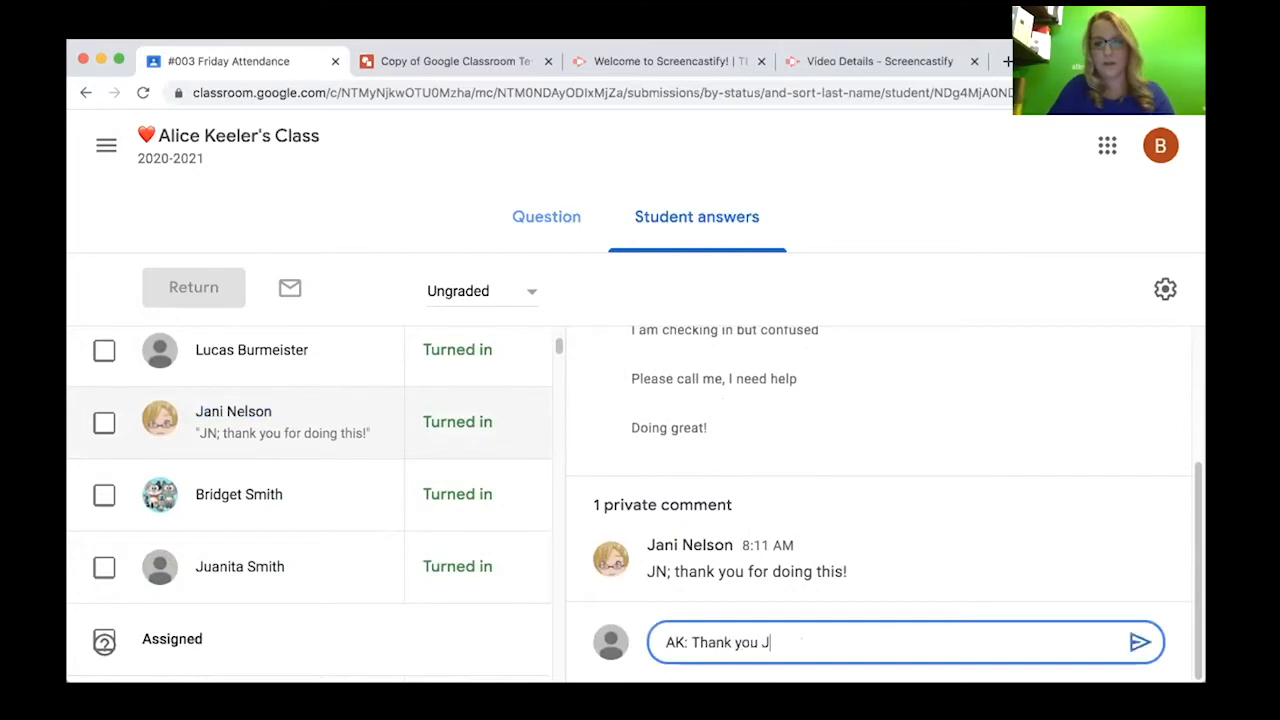
text(ani! I apprec)
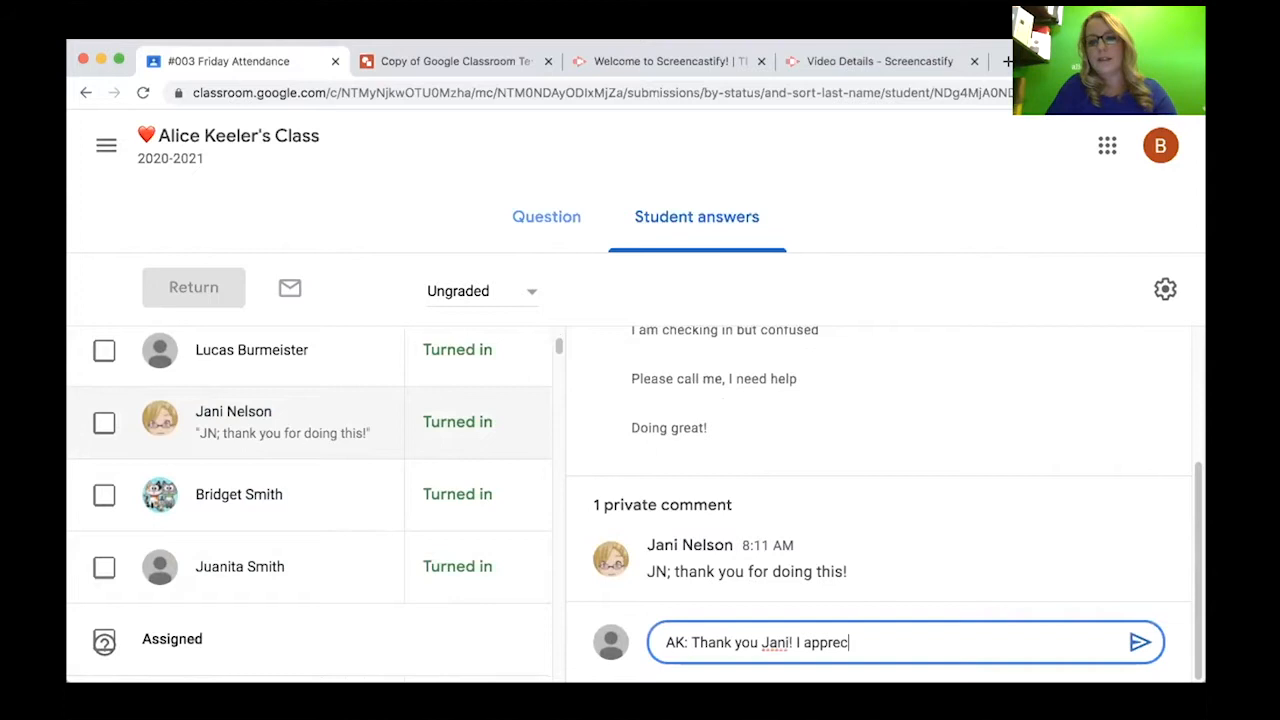
text(iate)
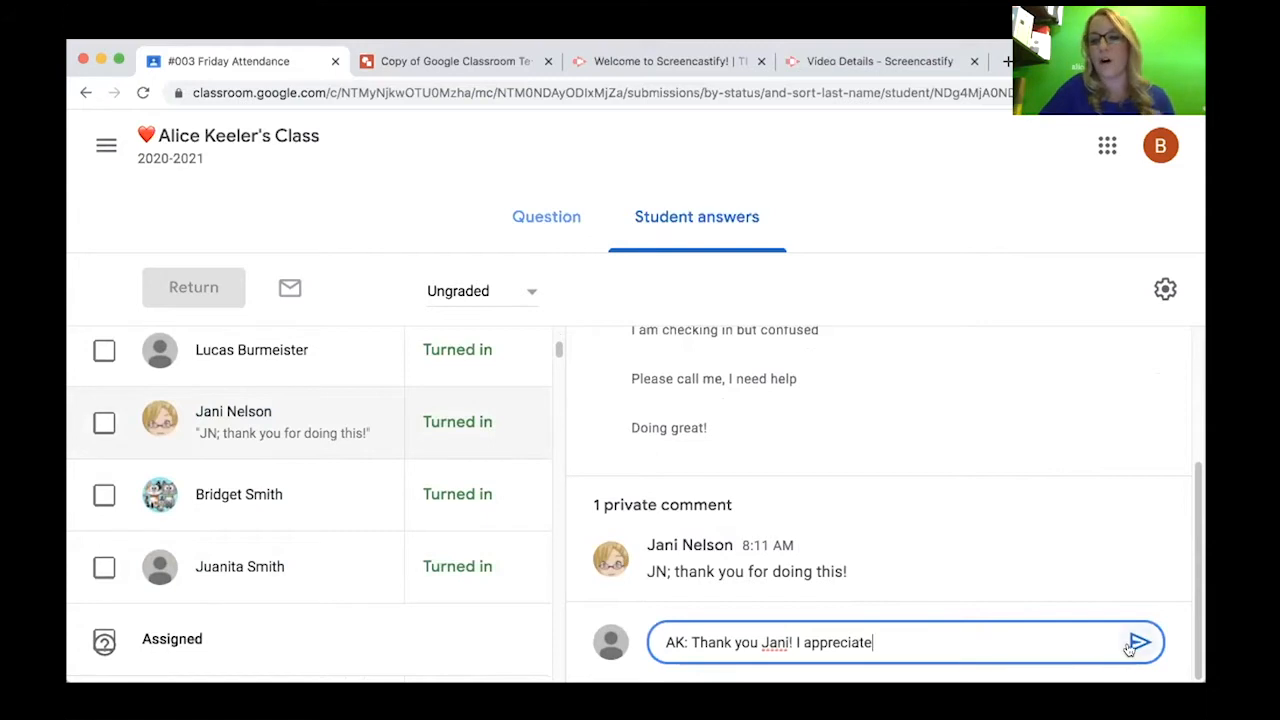
click(1138, 642)
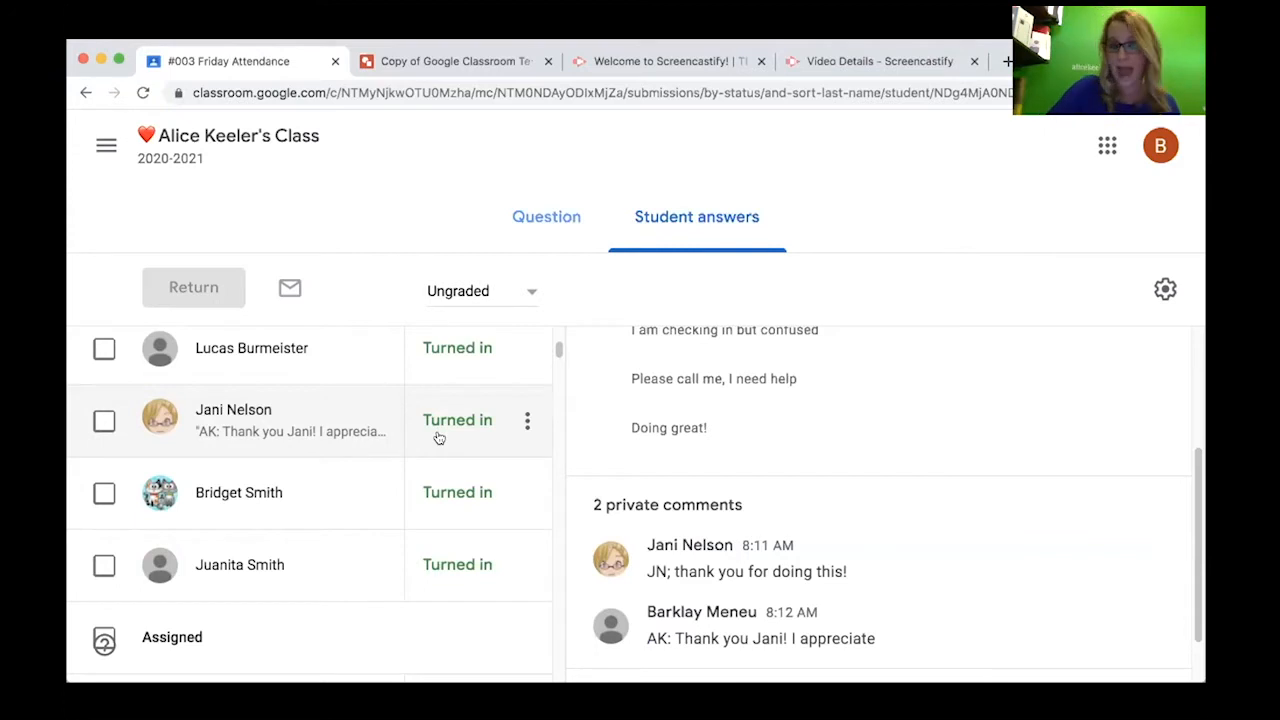
scroll(down, 3)
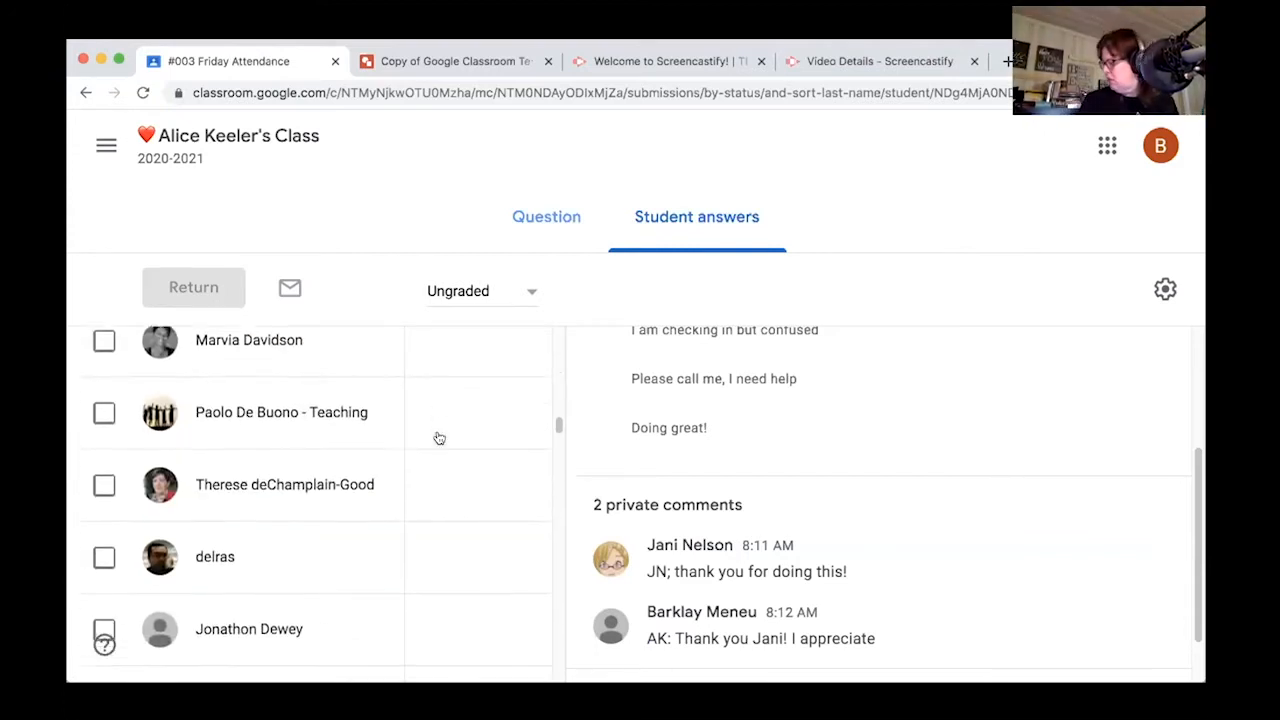
scroll(down, 3)
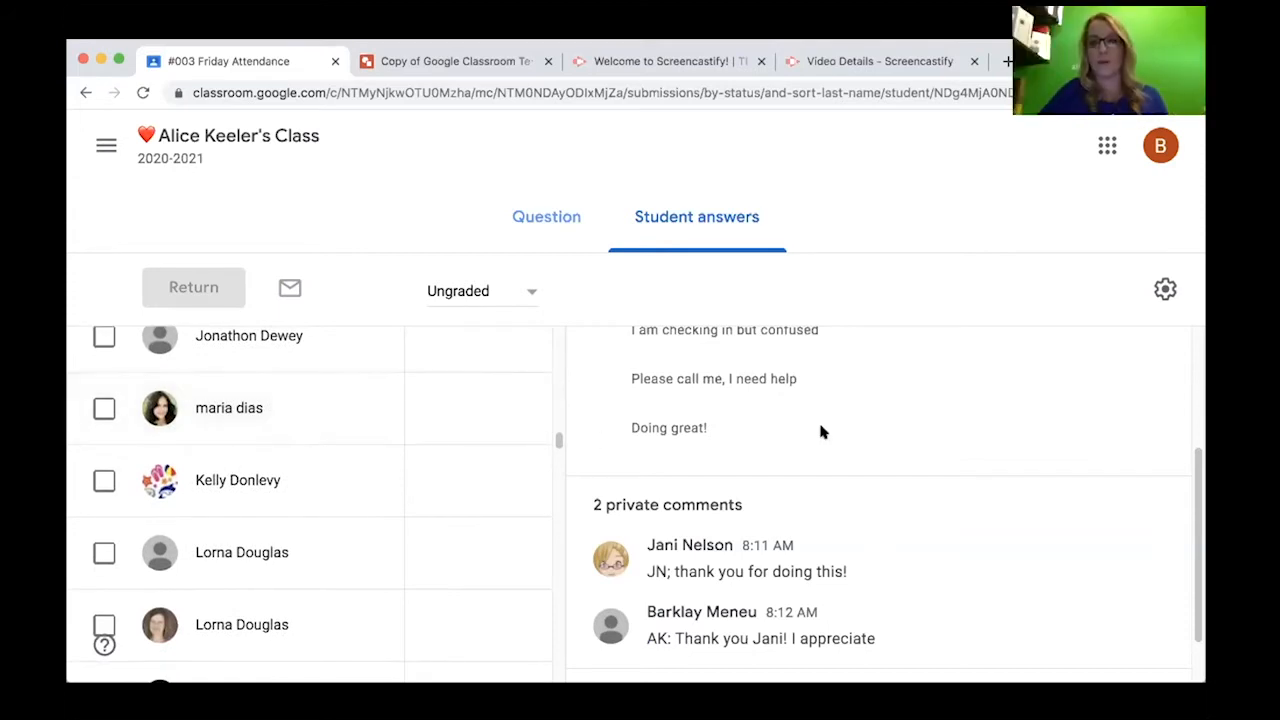
scroll(down, 3)
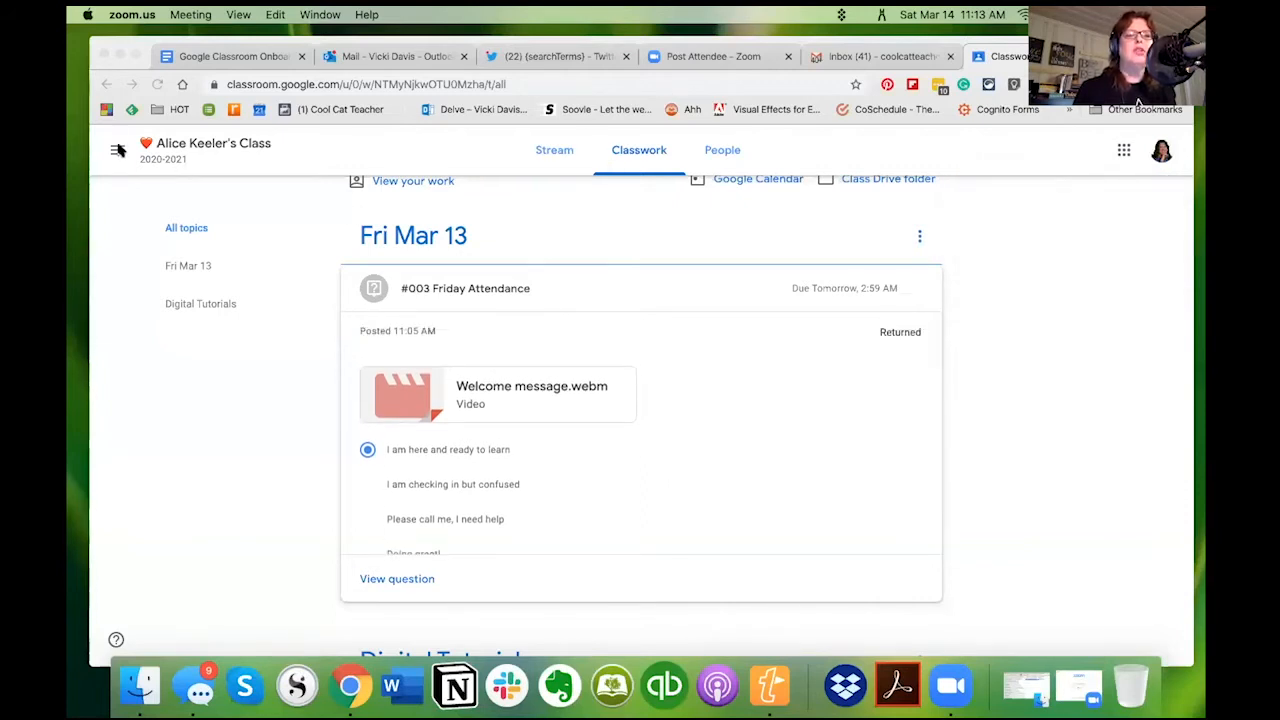
Step: Browse from the classes overview into Alice Keeler's Class, Classwork, back to Stream, then reopen the class menu
click(118, 150)
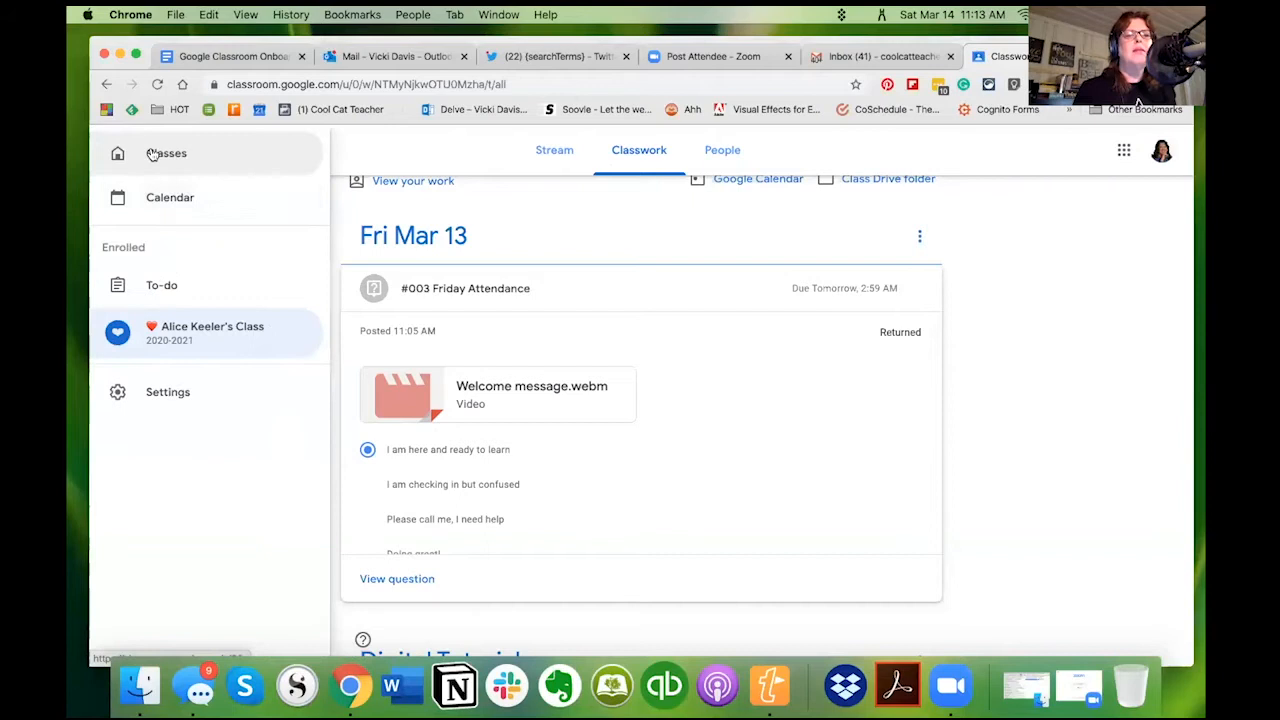
click(166, 153)
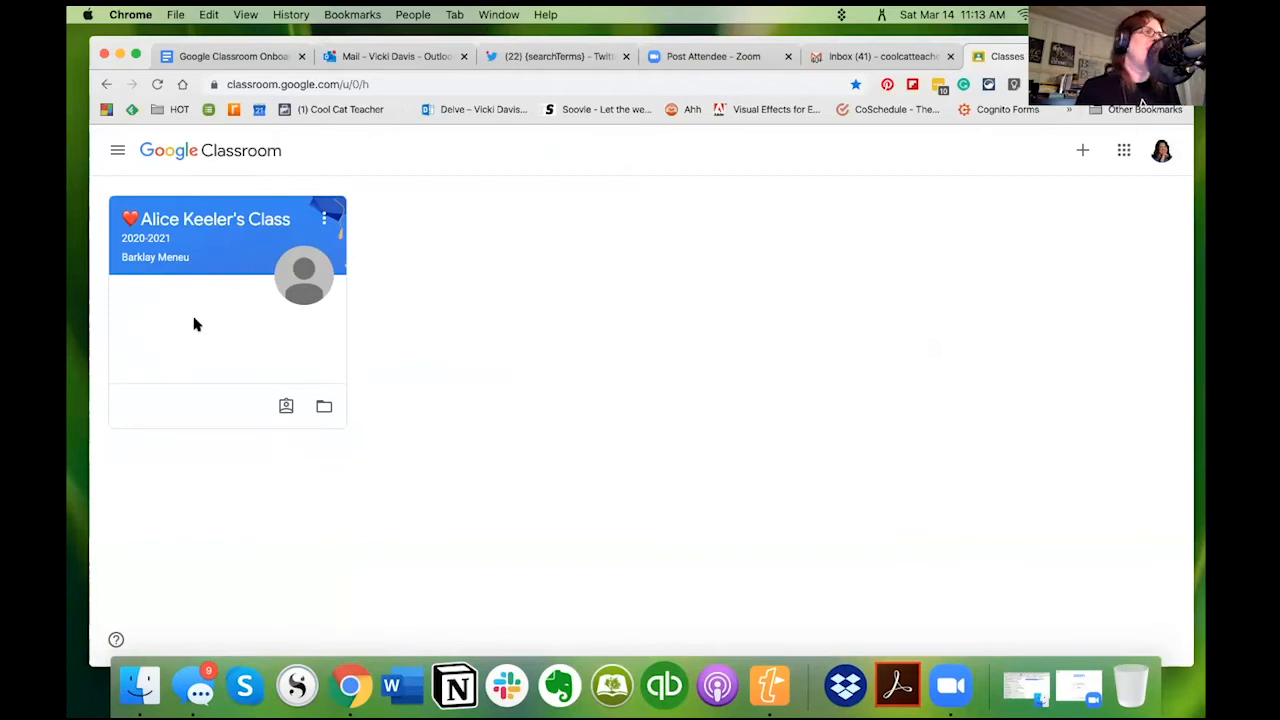
mouse_move(185, 293)
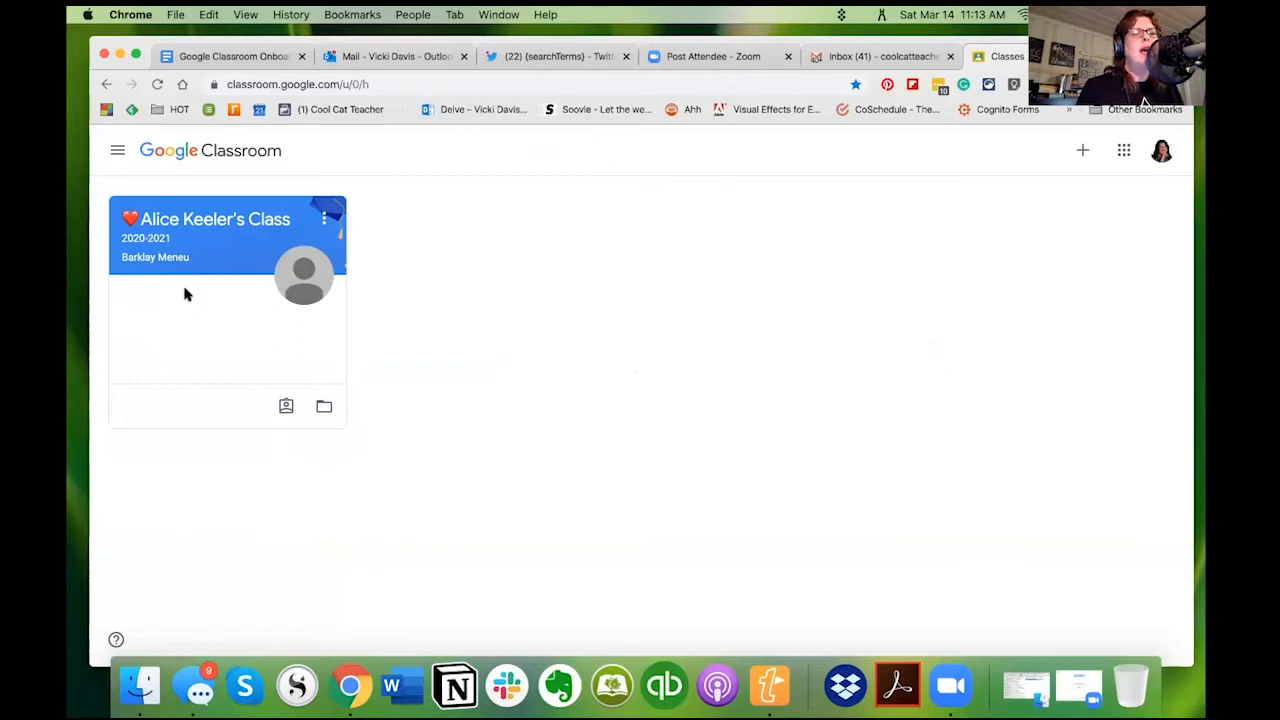
click(216, 219)
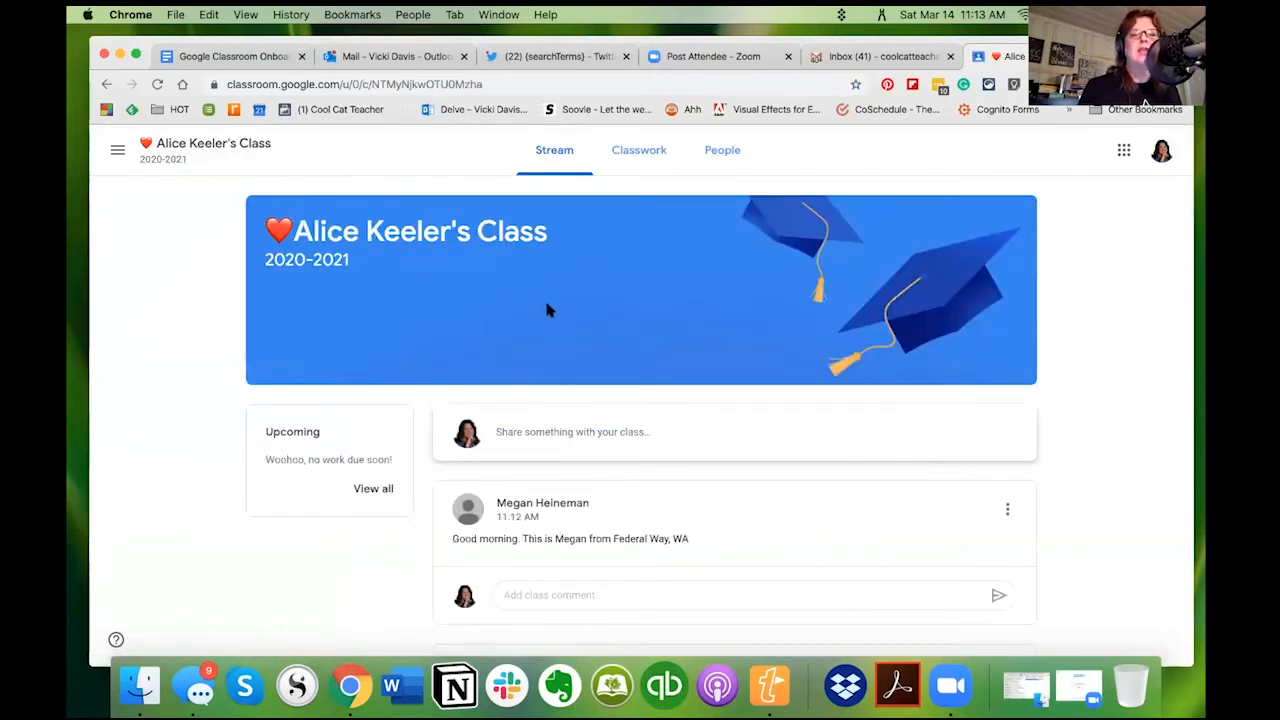
click(639, 150)
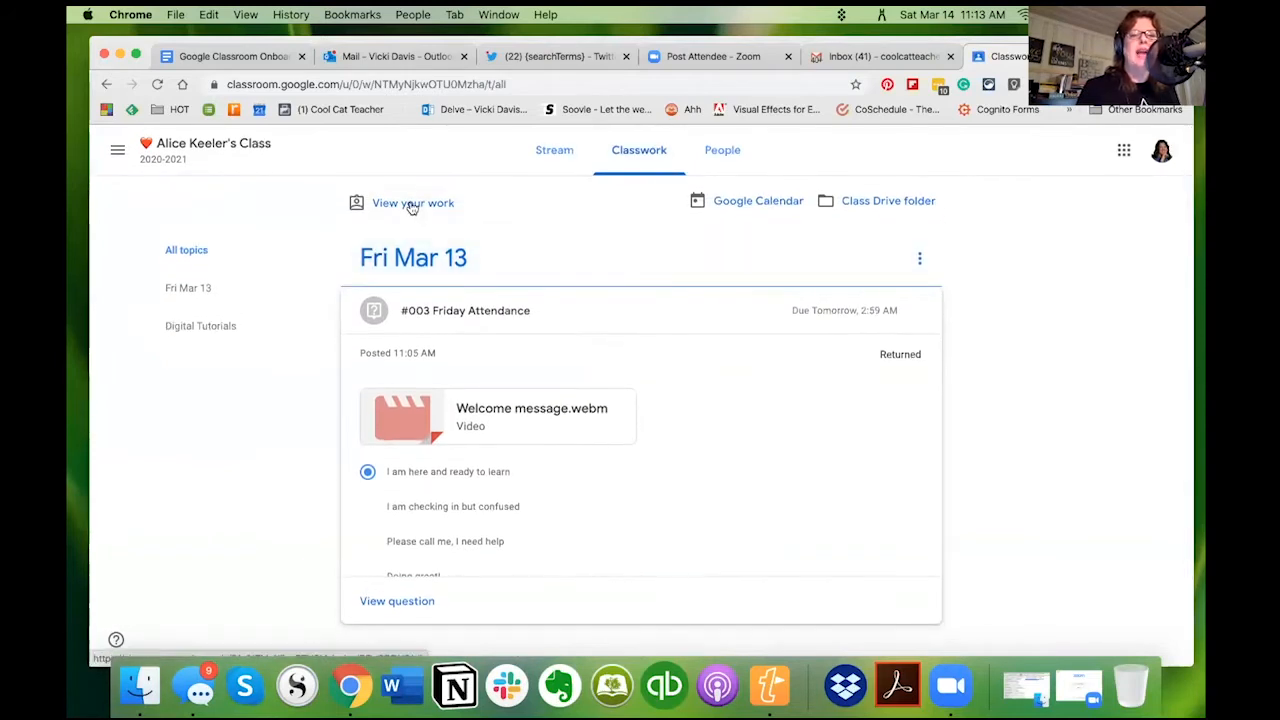
click(412, 203)
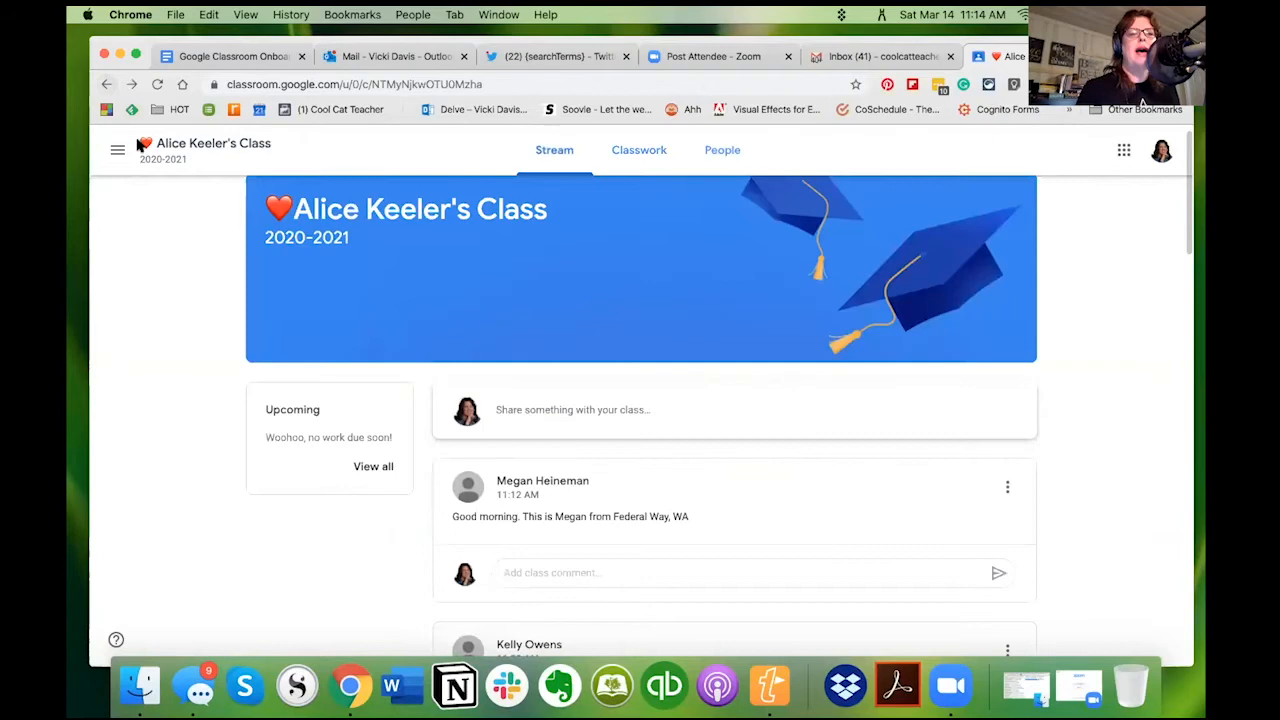
click(118, 150)
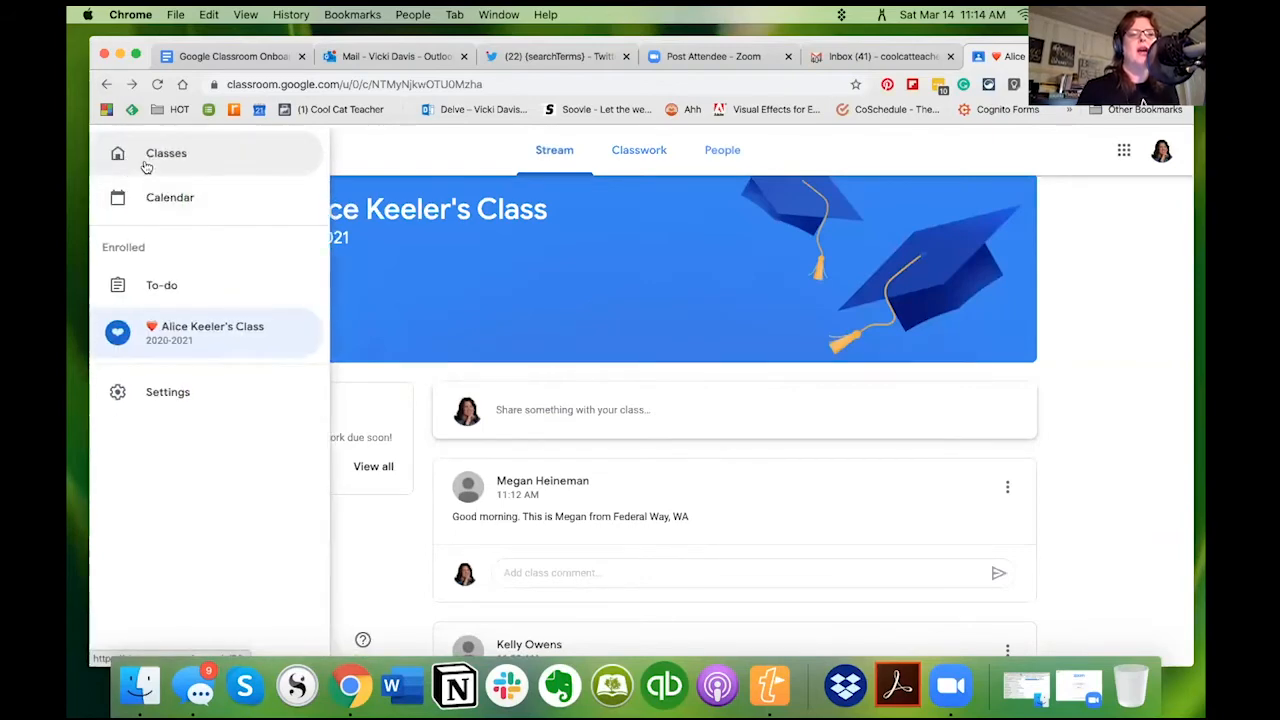
Step: Go from the classes overview into the class's Classwork page
click(166, 153)
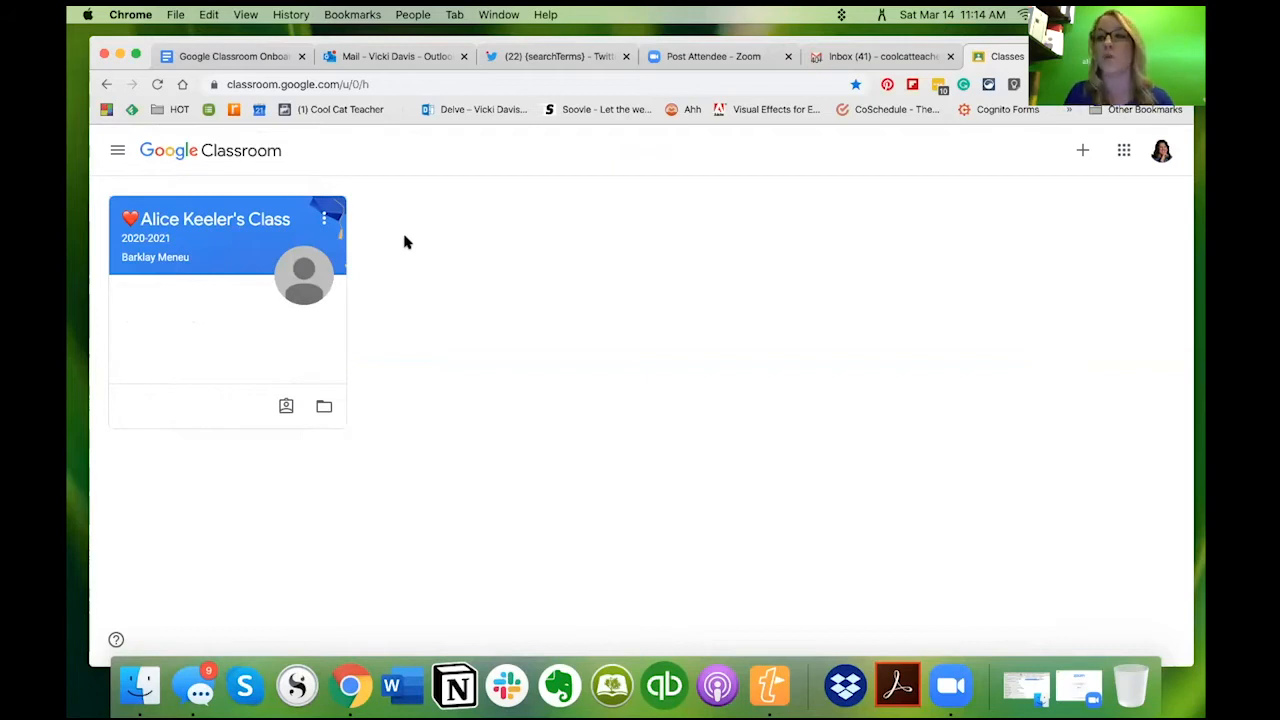
mouse_move(398, 238)
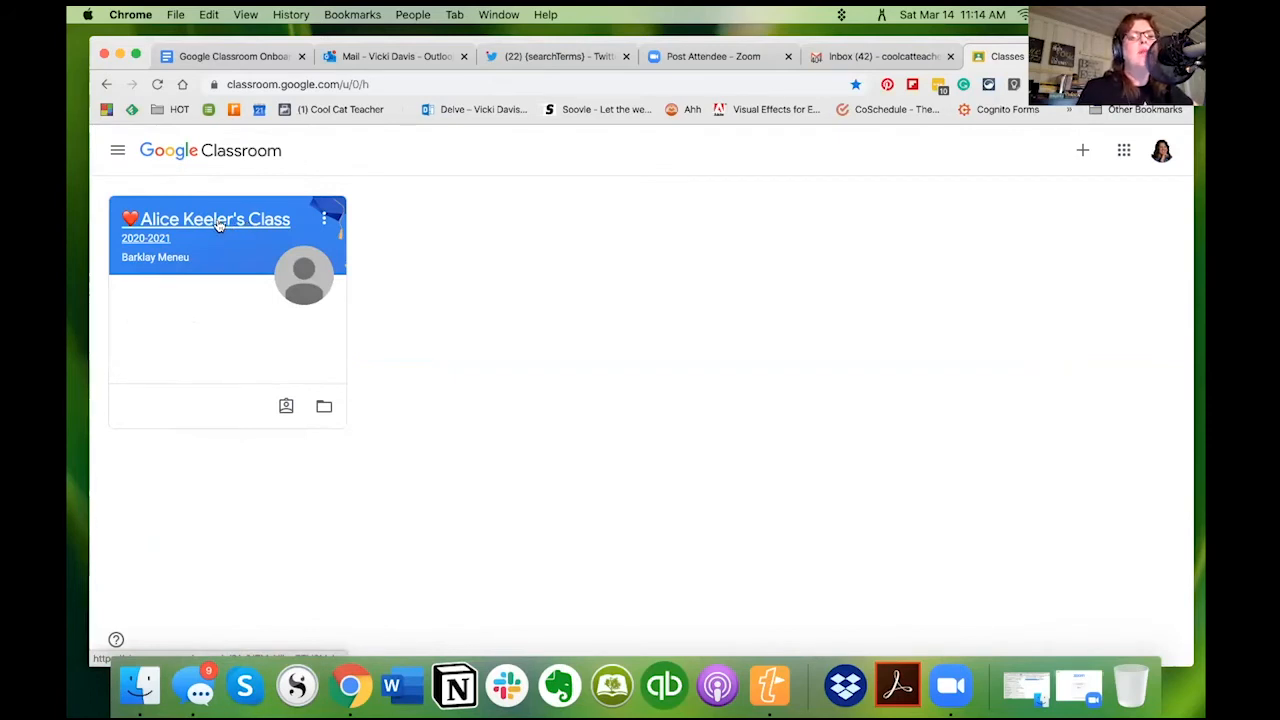
click(215, 219)
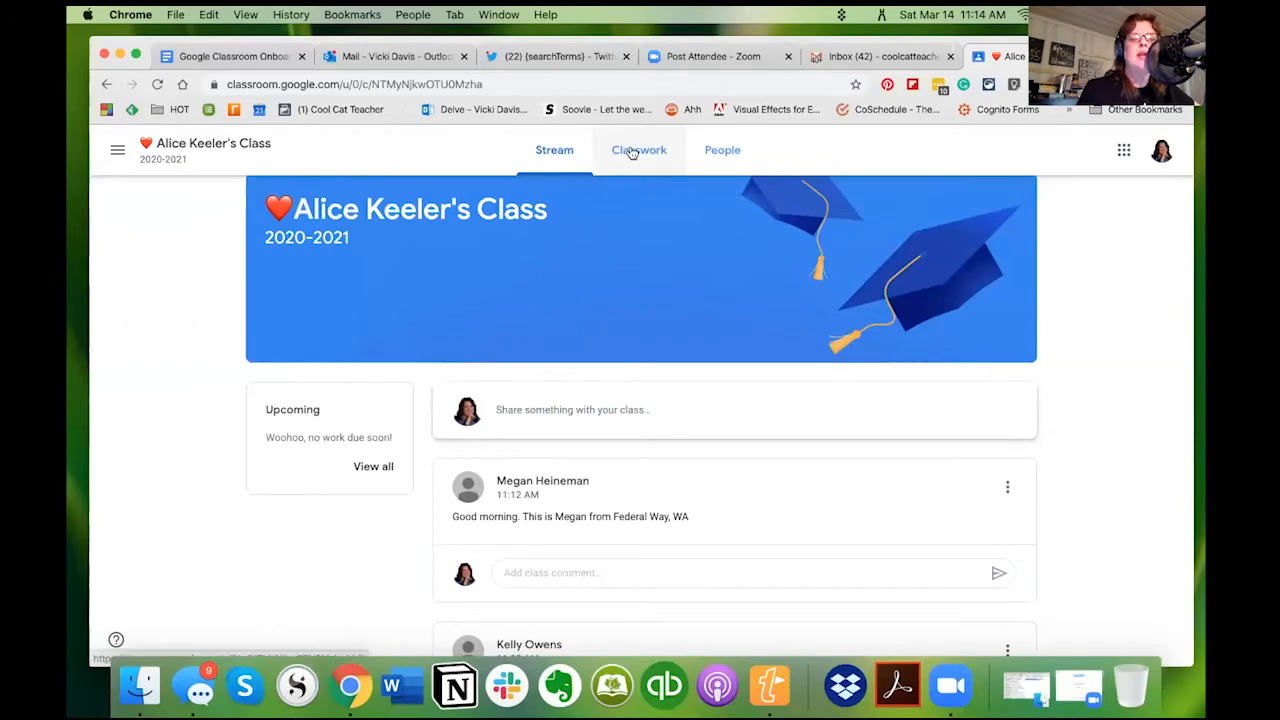
click(638, 150)
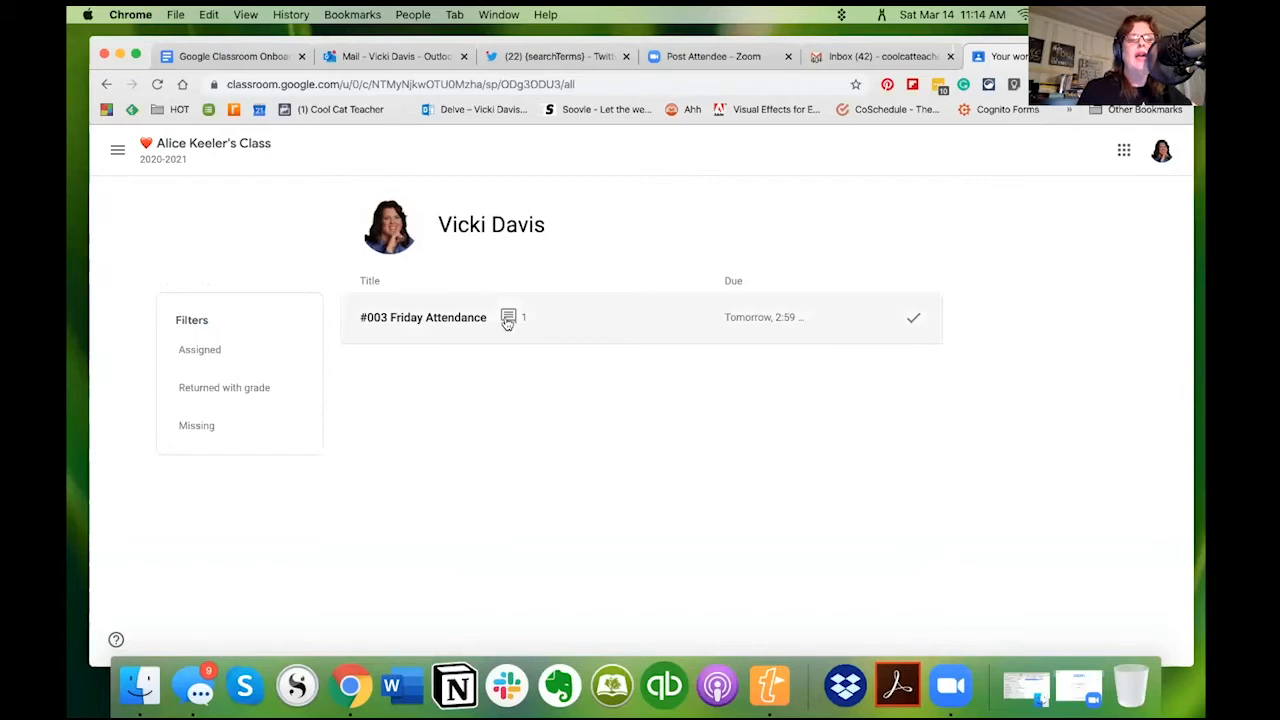
Step: Expand #003 Friday Attendance and open its full details page
click(423, 317)
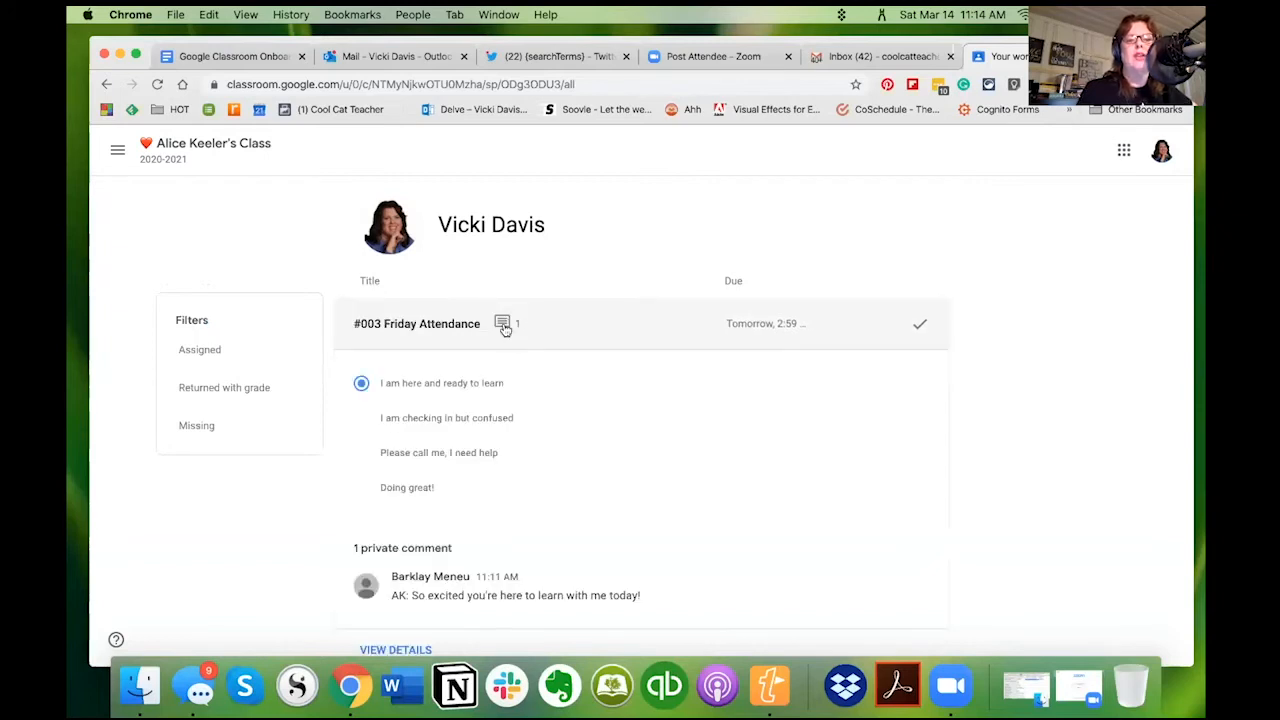
scroll(down, 3)
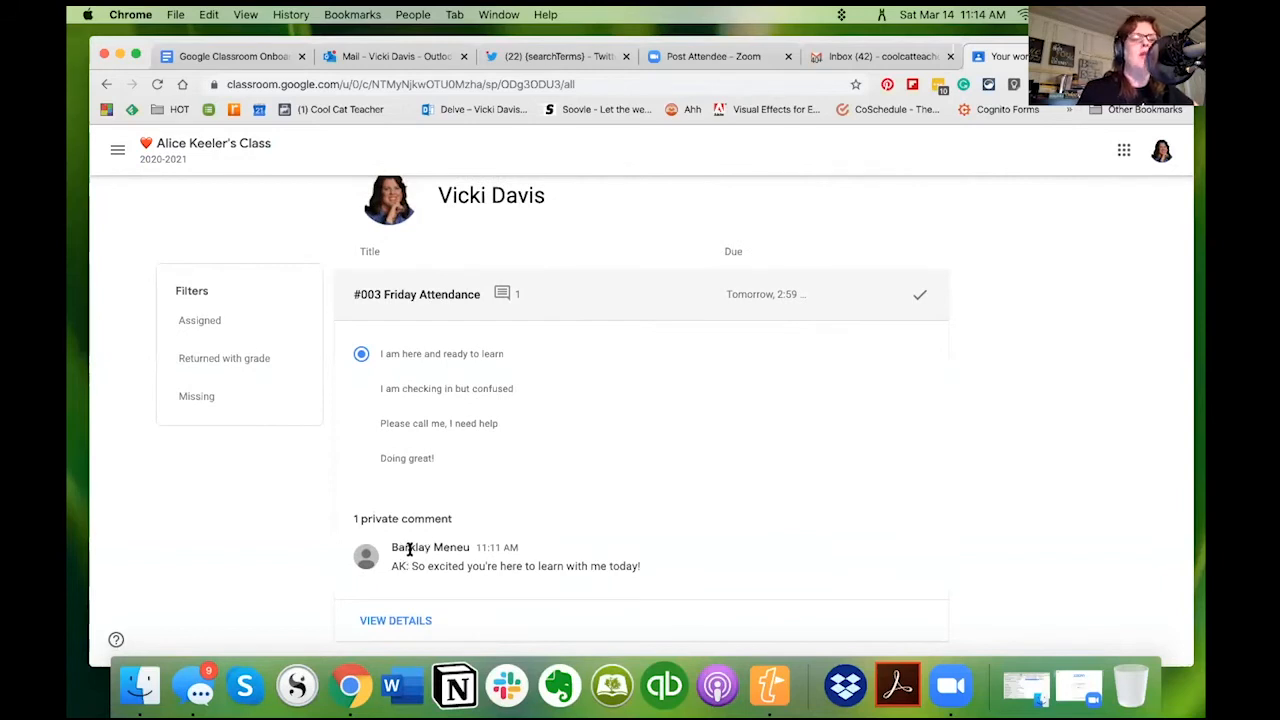
mouse_move(462, 549)
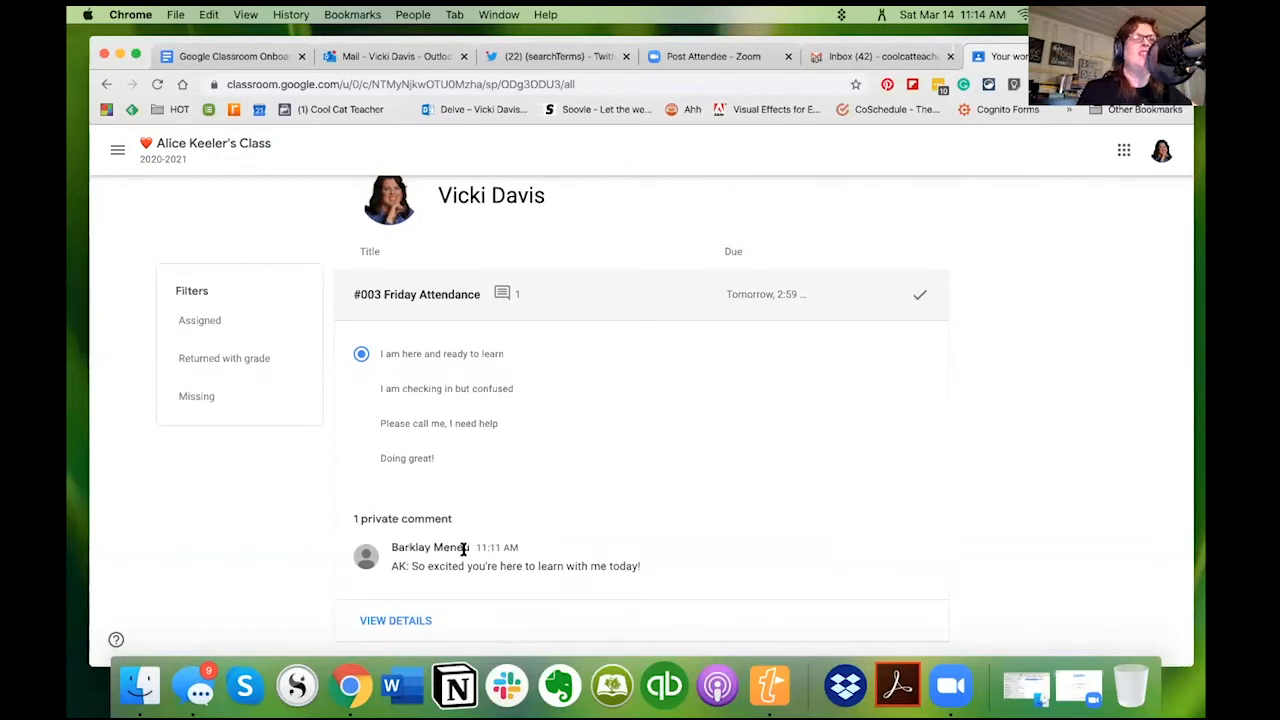
mouse_move(504, 553)
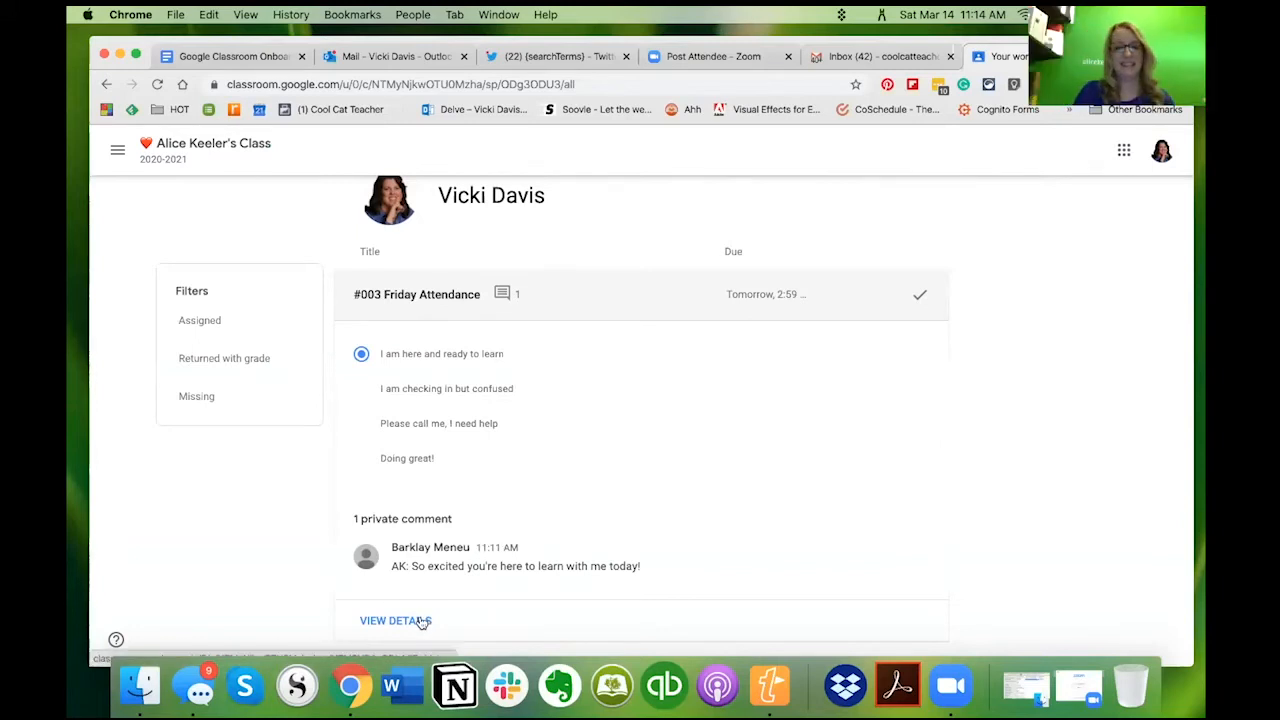
click(390, 620)
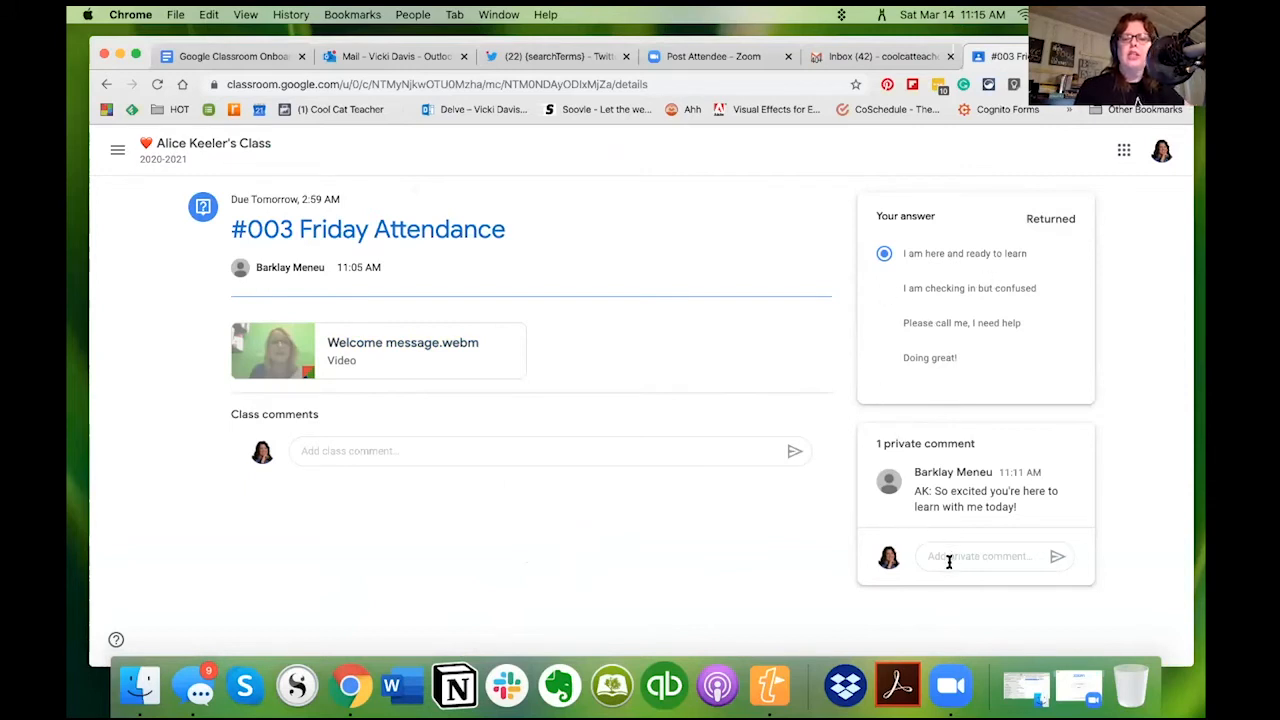
Step: Write a private comment thanking Mrs. Keeler for a way to take attendance
click(985, 556)
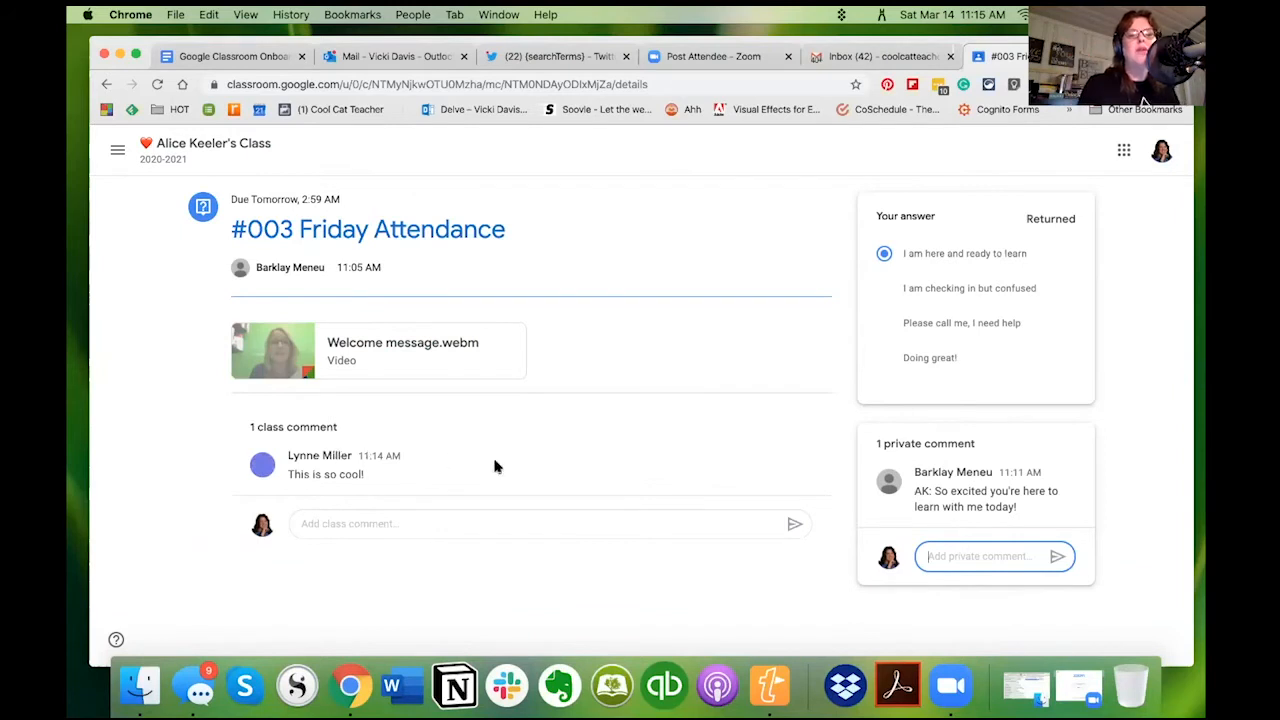
mouse_move(500, 467)
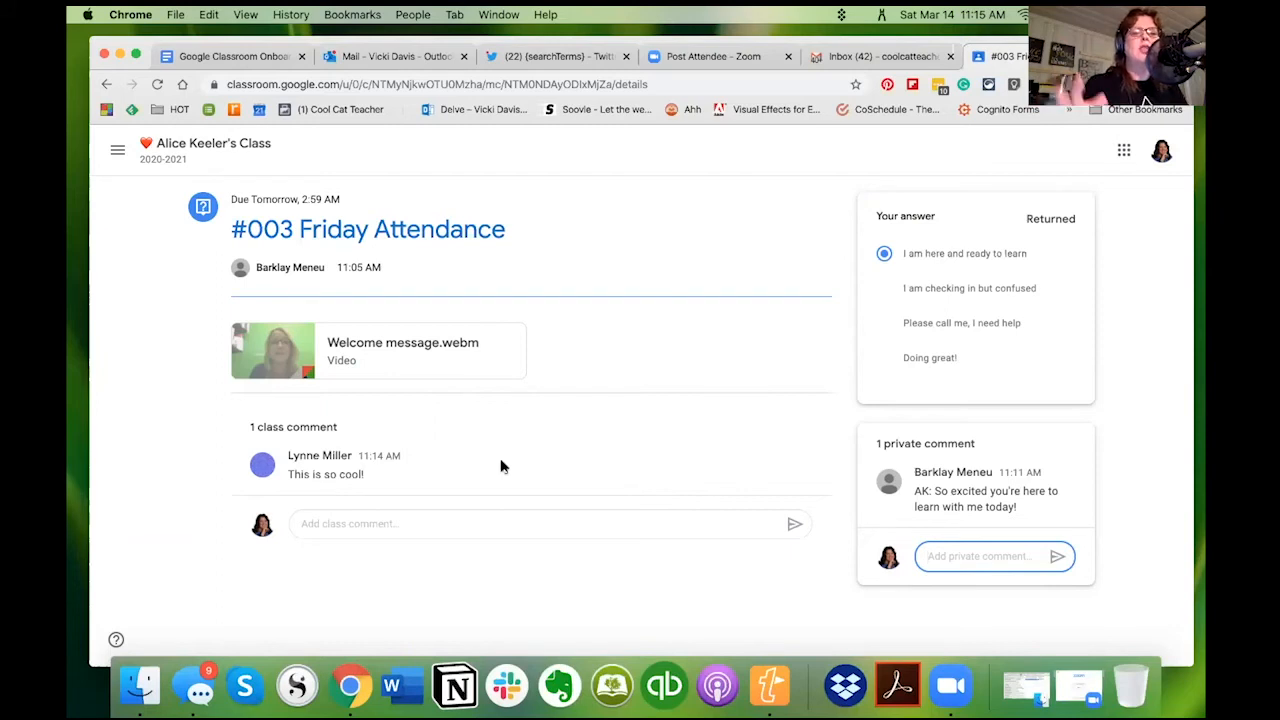
mouse_move(826, 555)
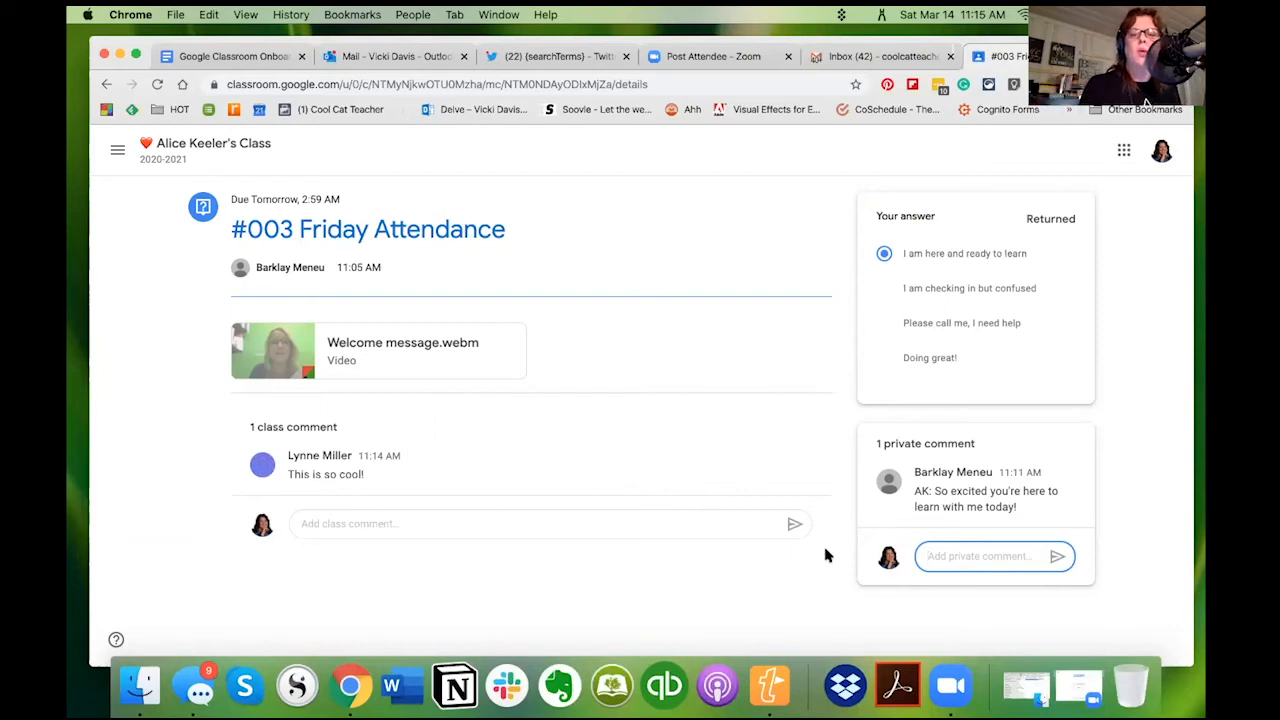
click(990, 556)
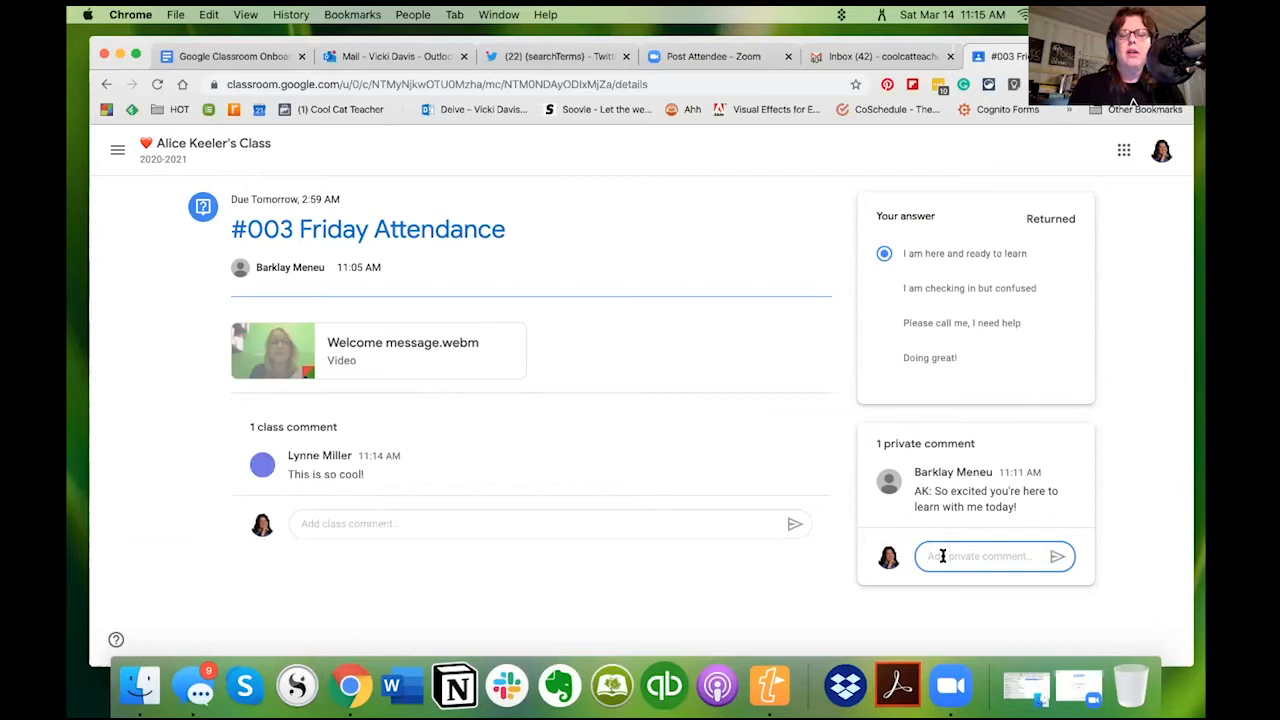
text(Thank you Mrs. K)
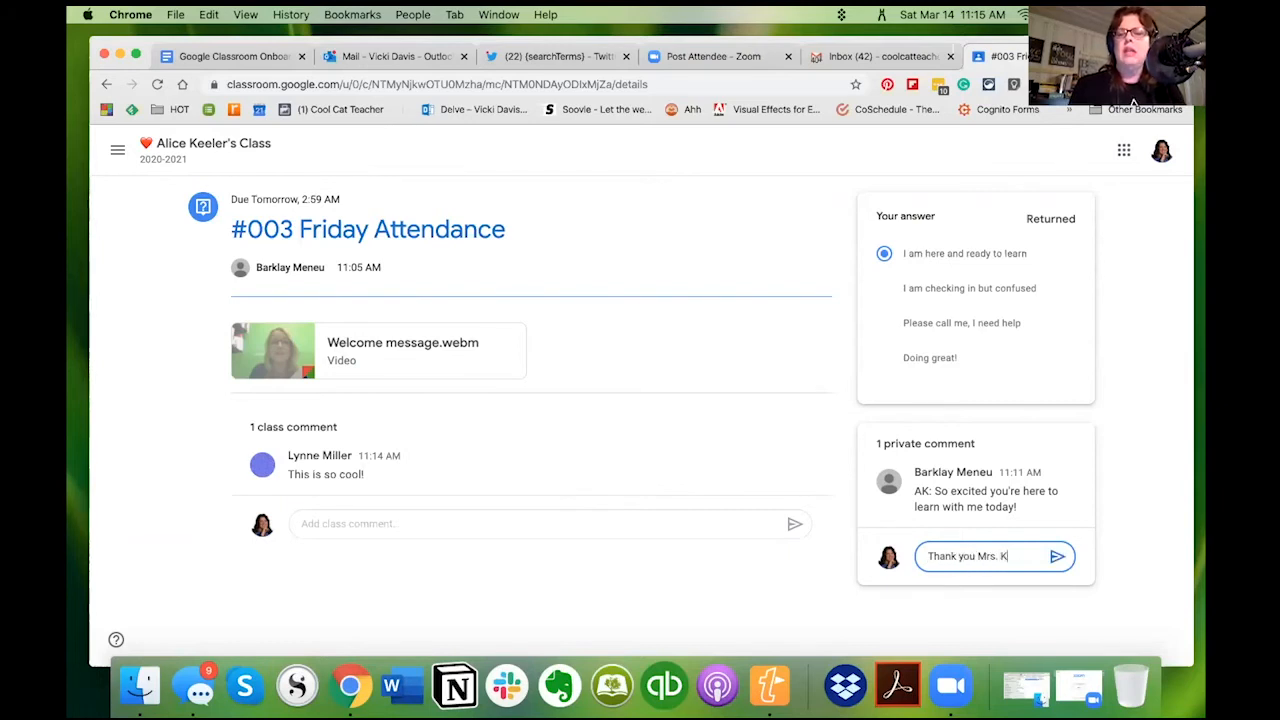
text(eeler for being my t)
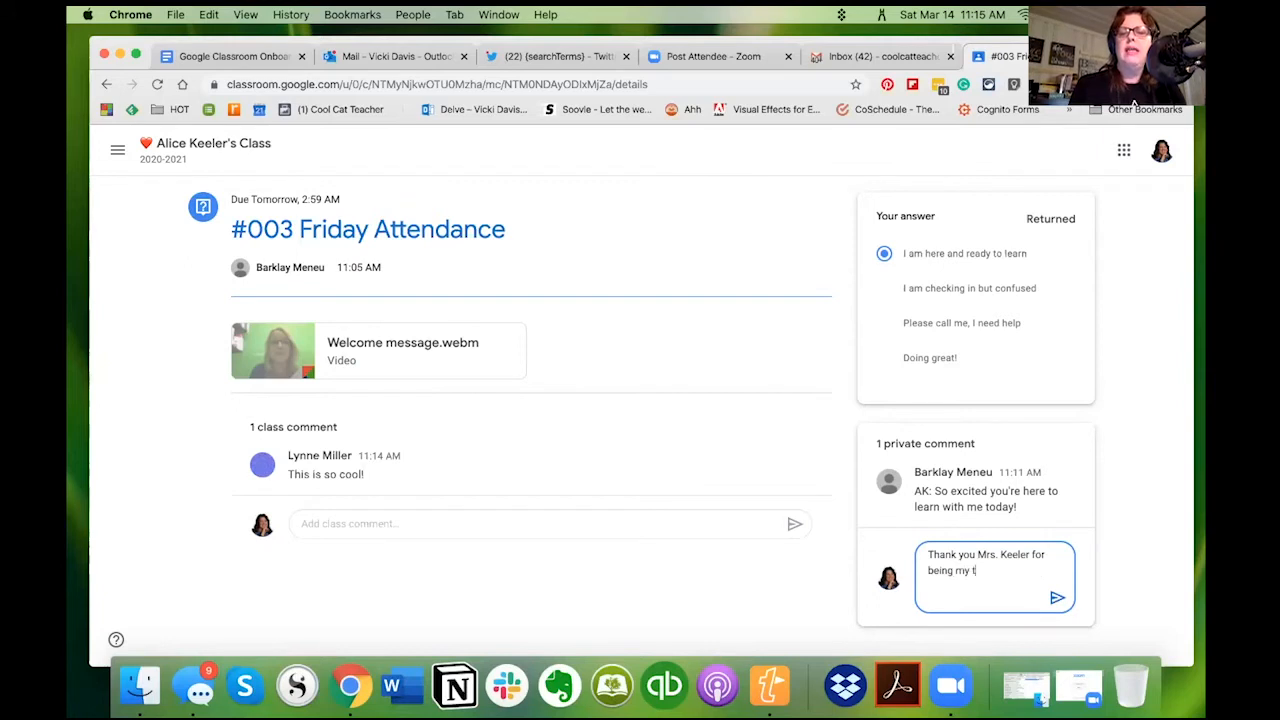
text(eacher.)
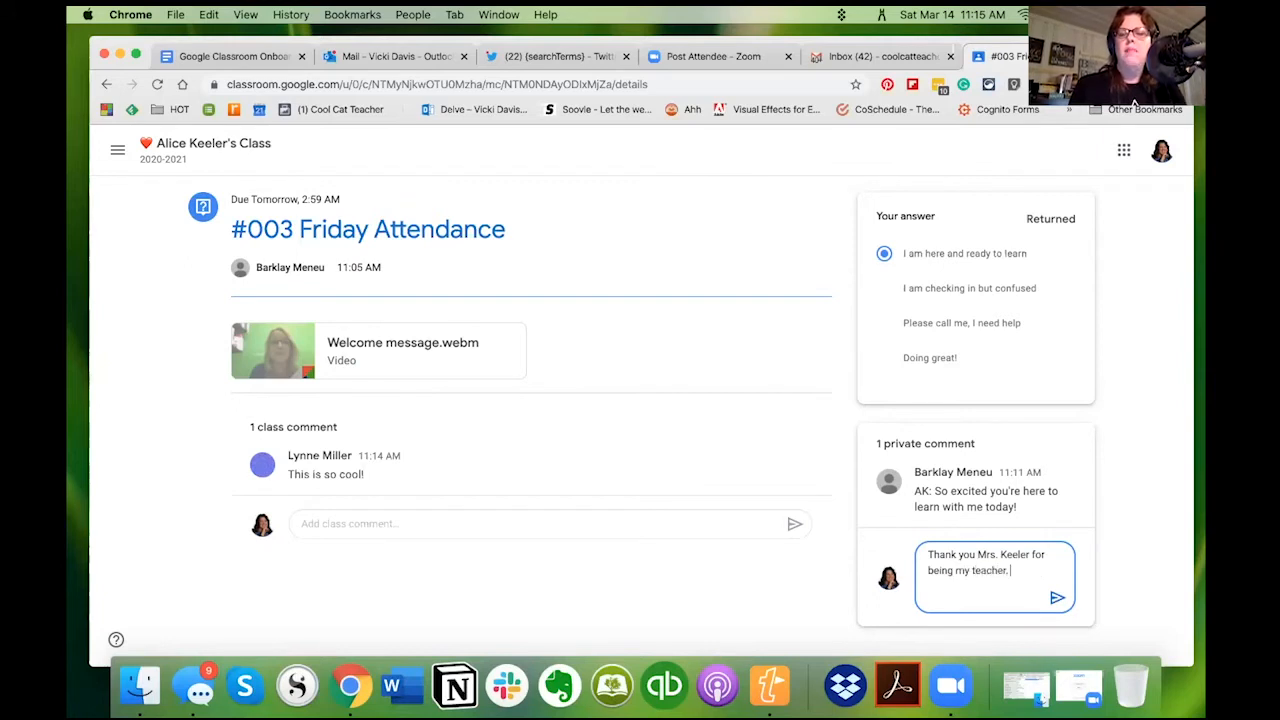
text(I am)
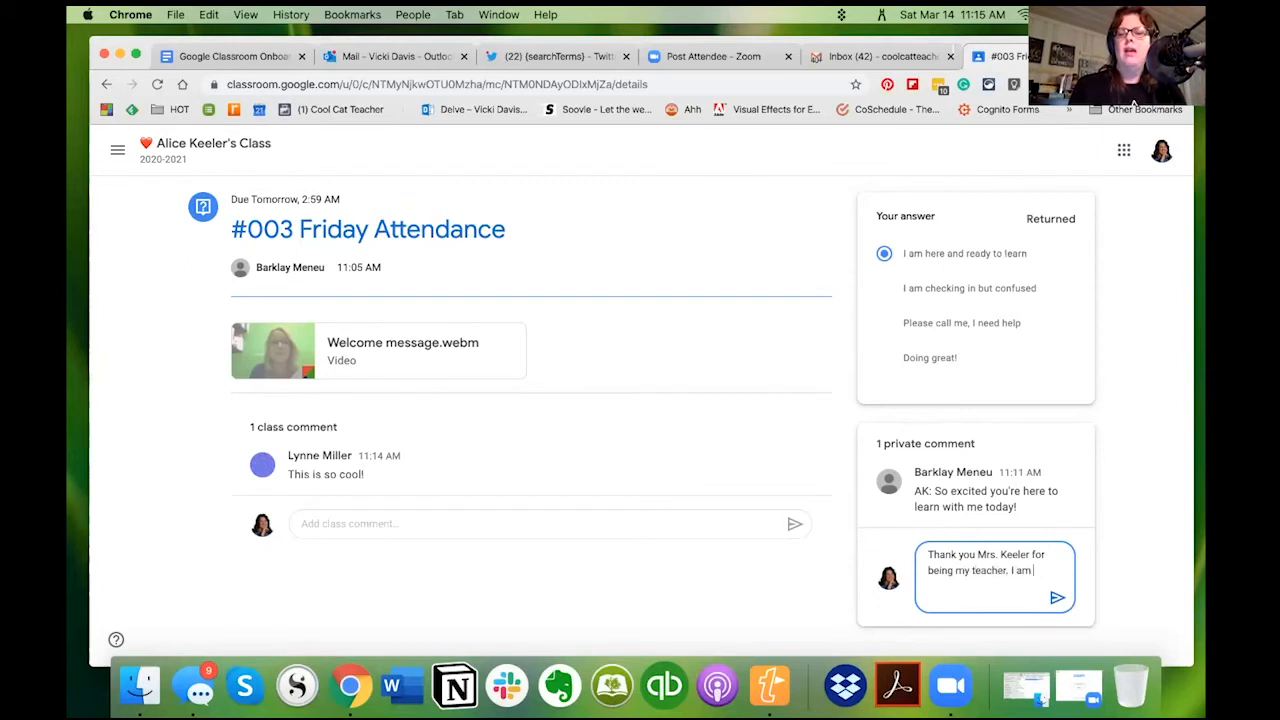
text(thankful for a way to take attendanc)
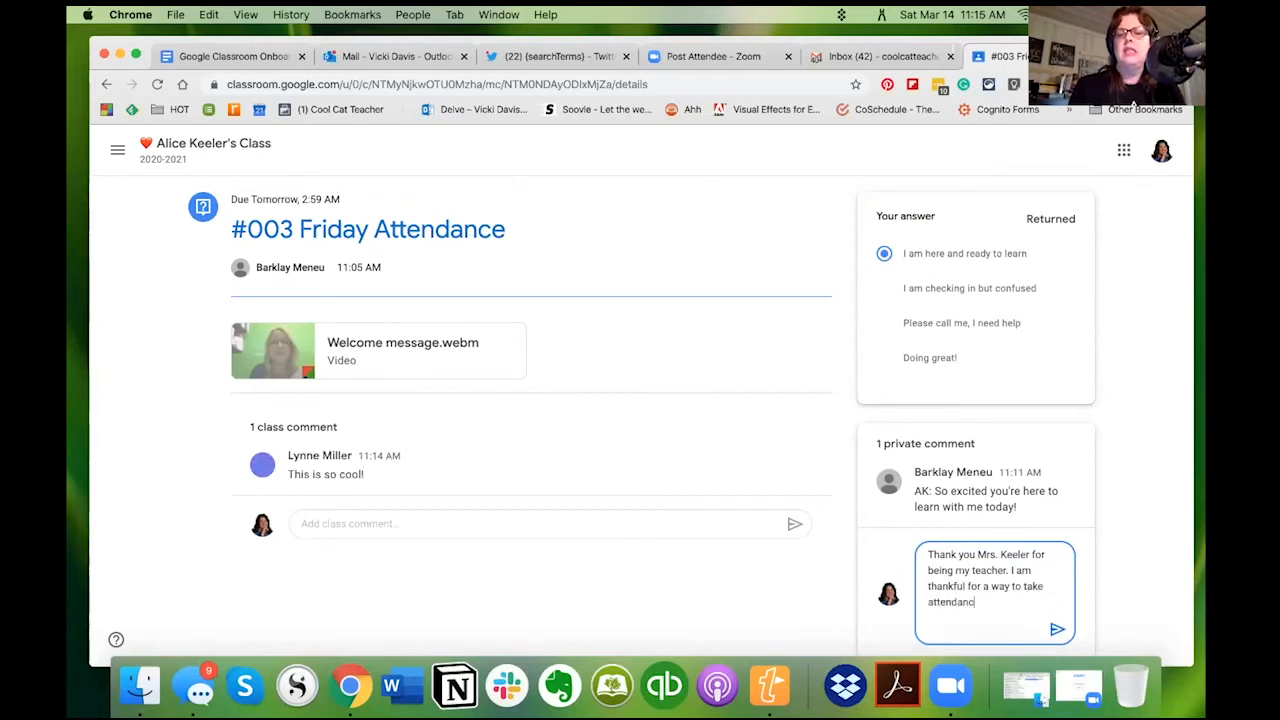
text(so I am)
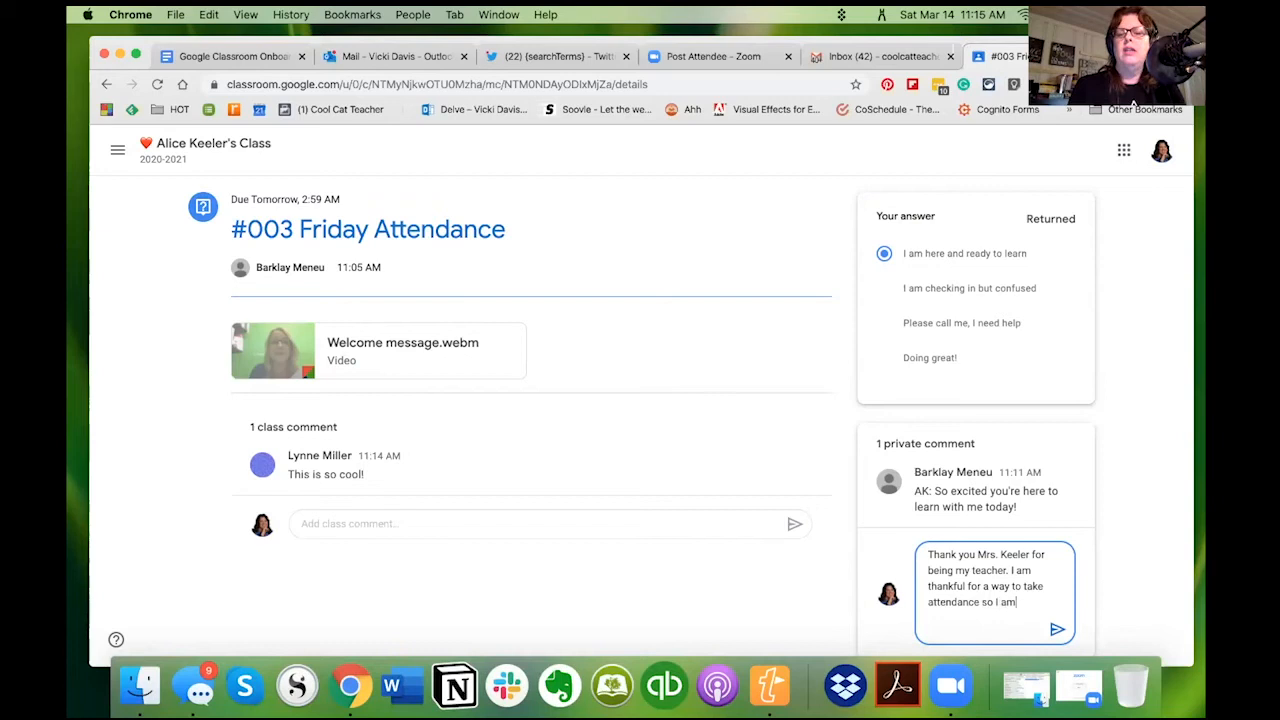
text(understand.)
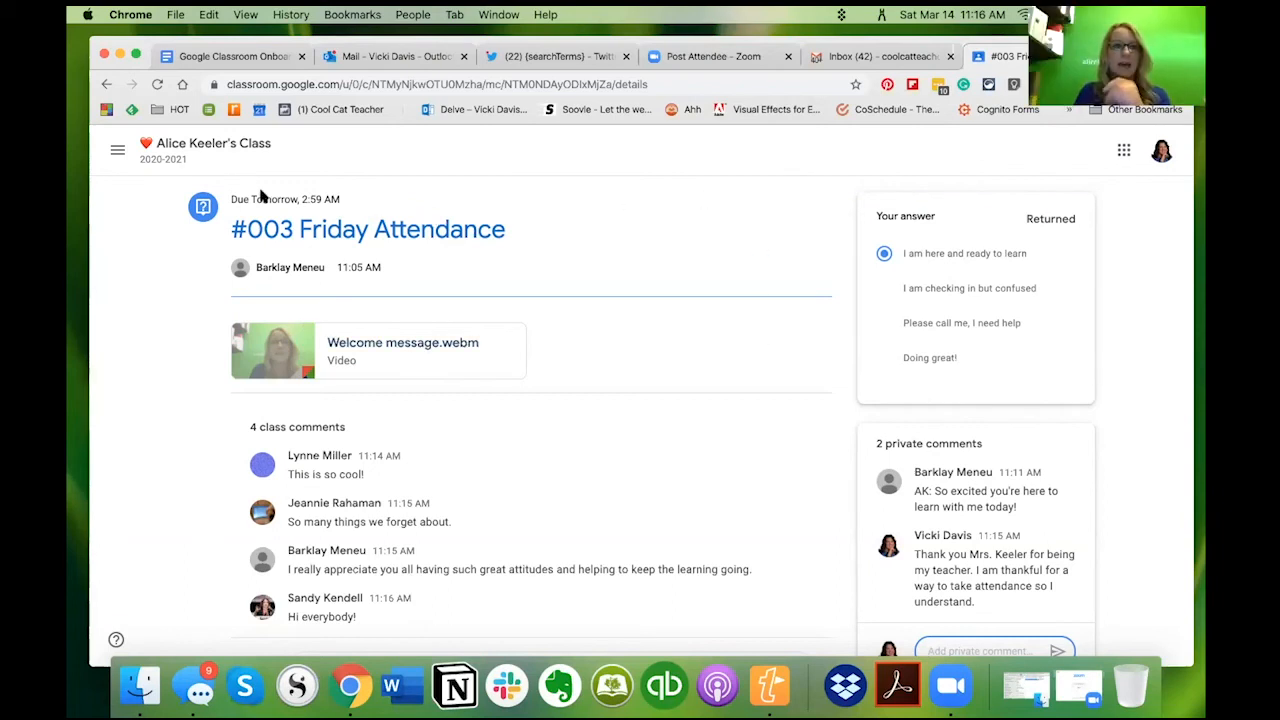
Step: Revisit #003 Friday Attendance on Classwork and open the link menu for View question
click(205, 143)
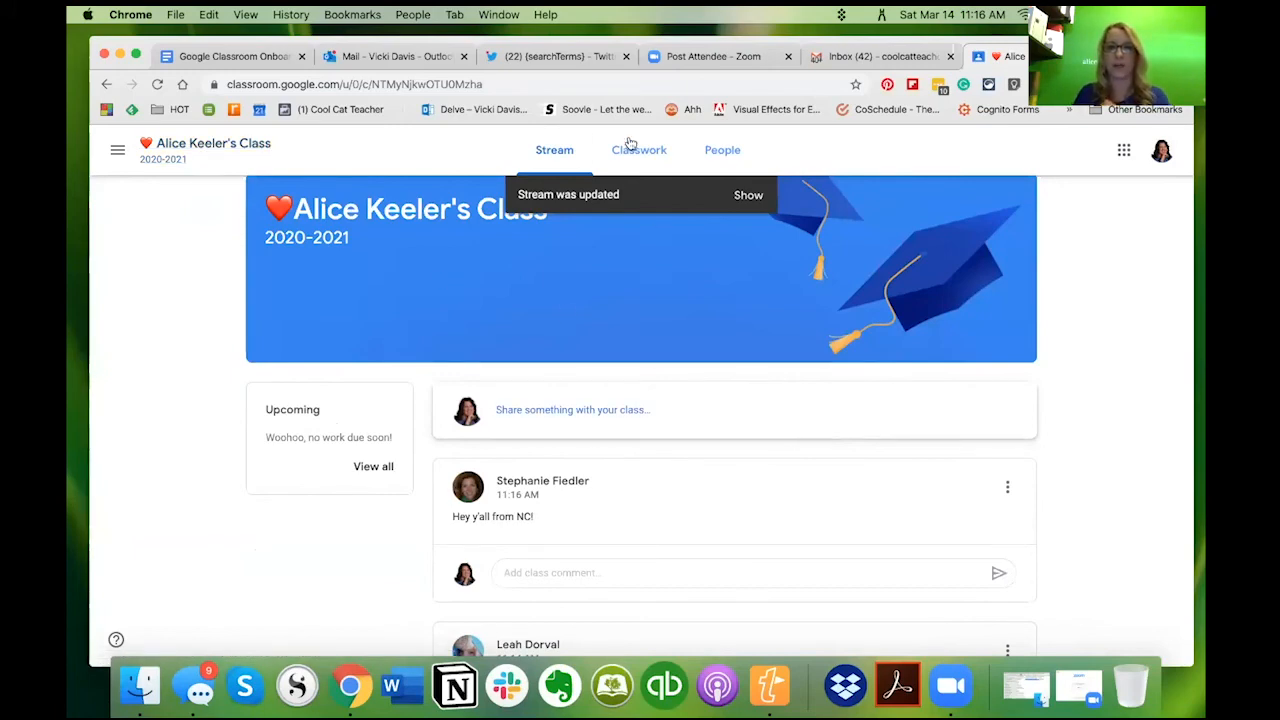
click(638, 150)
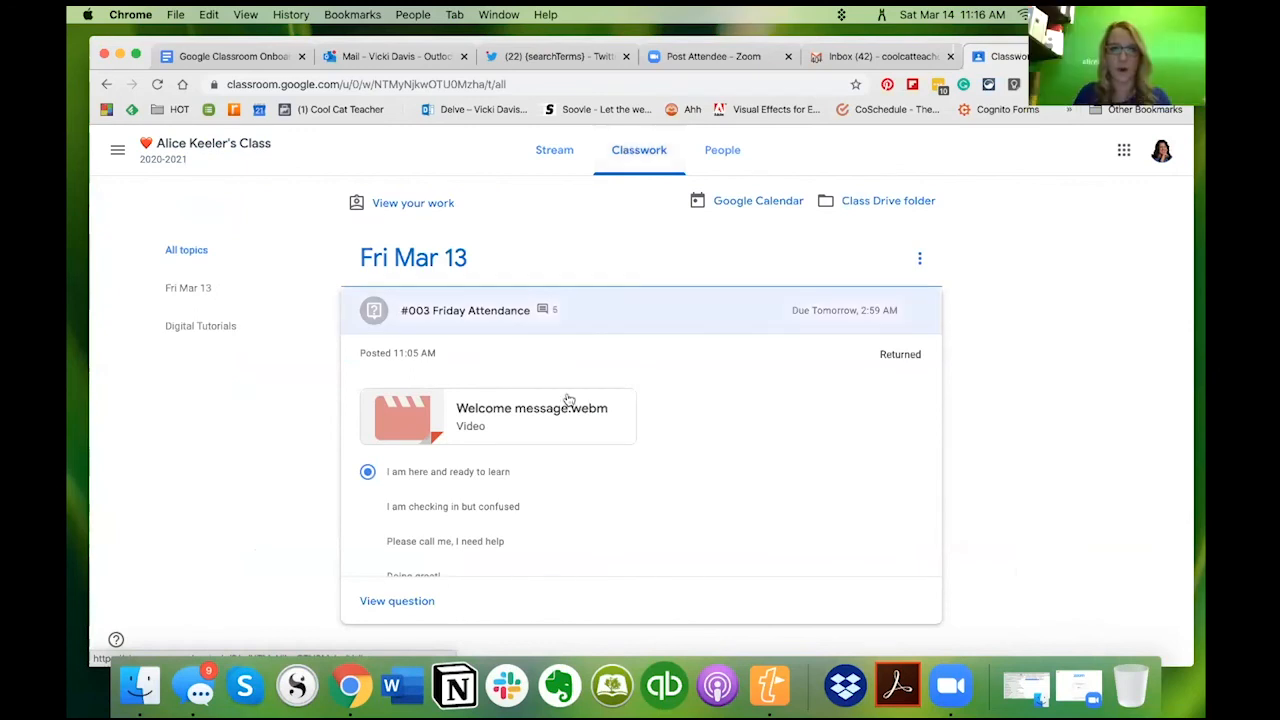
click(465, 310)
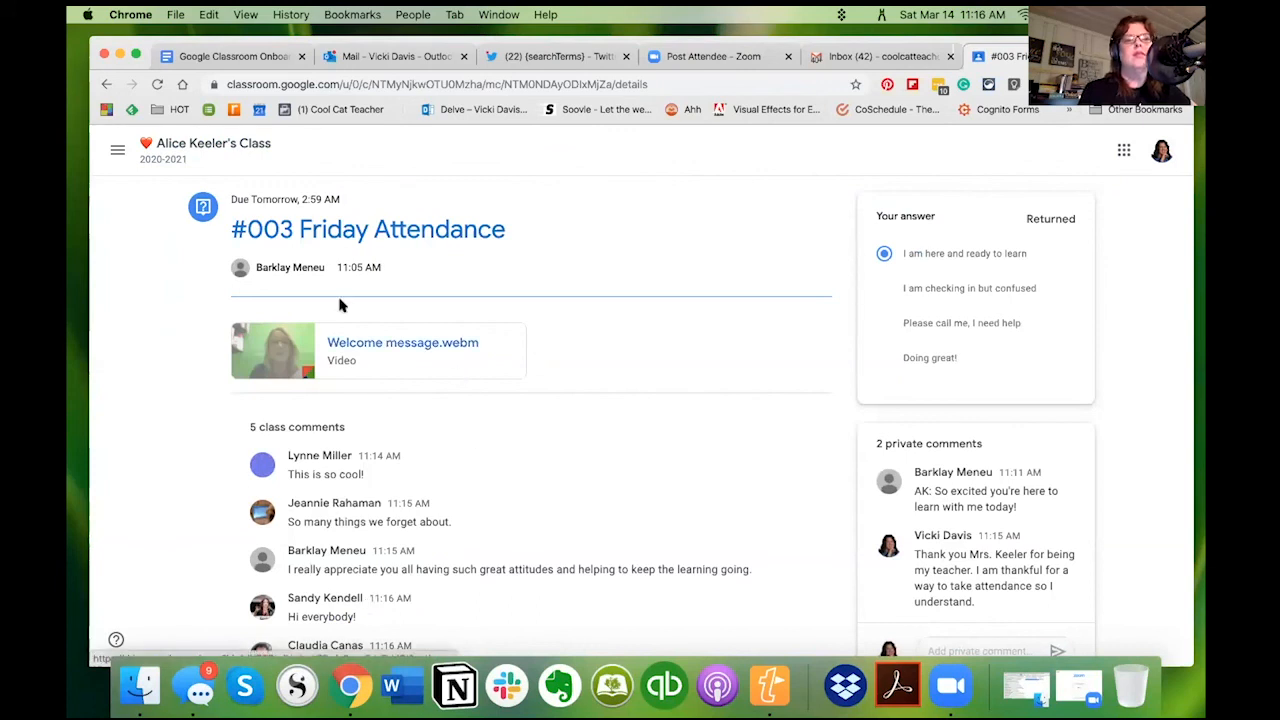
click(106, 84)
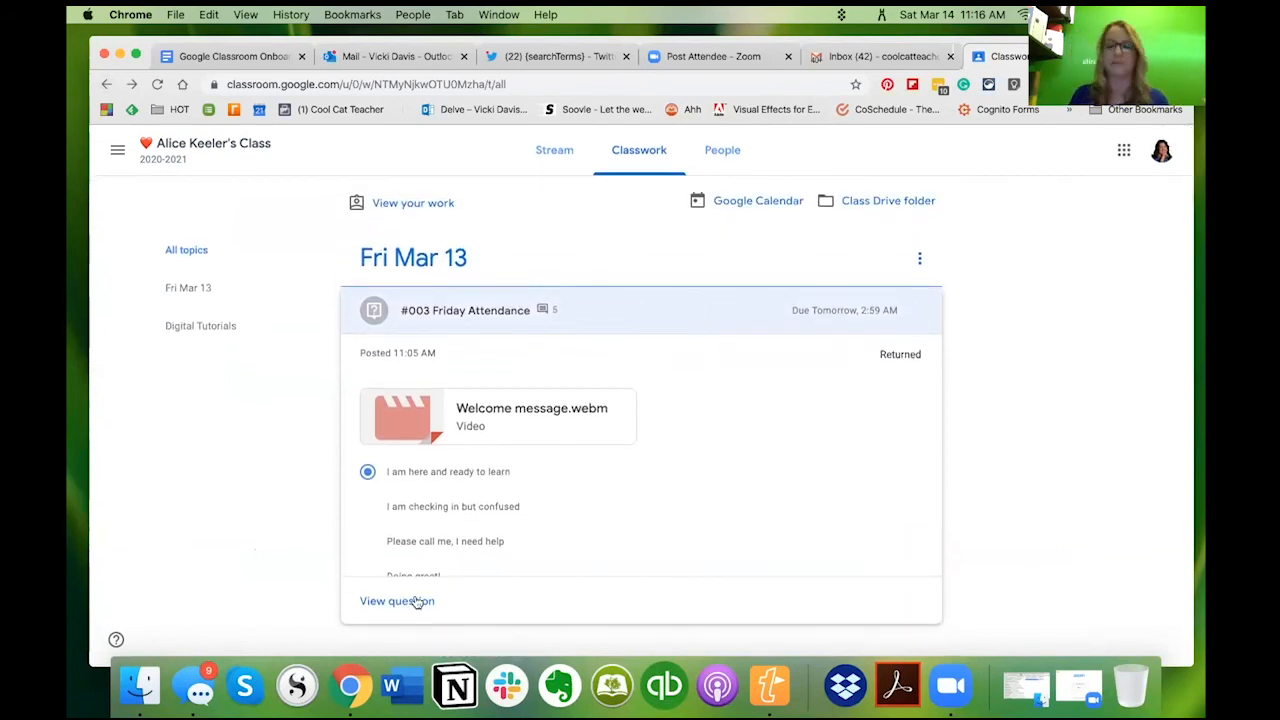
right_click(397, 601)
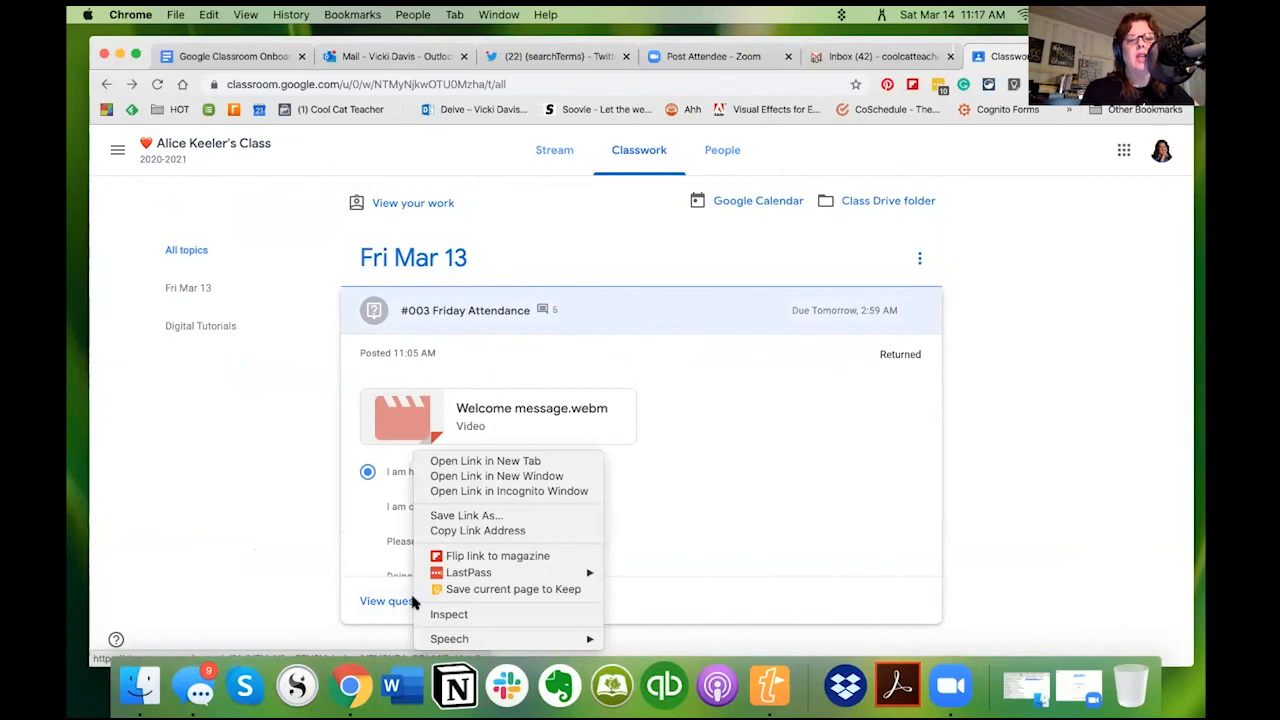